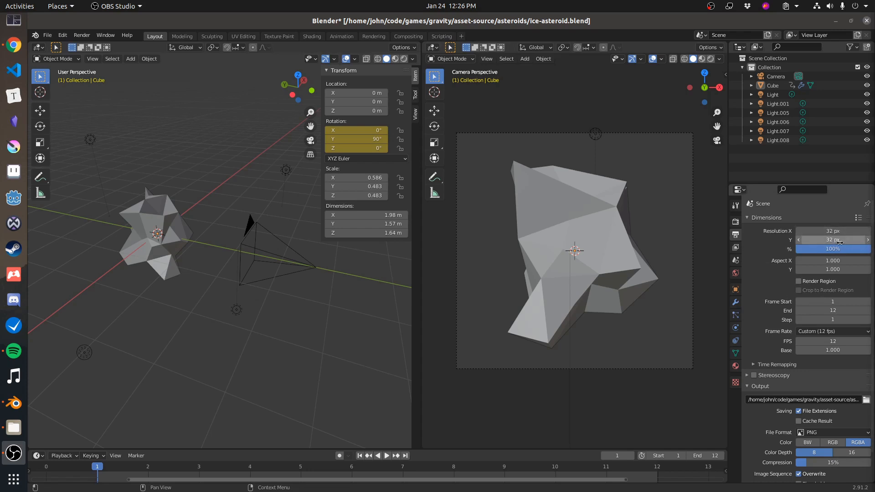
{"action": "mouse_move", "coordinate": [831, 240]}
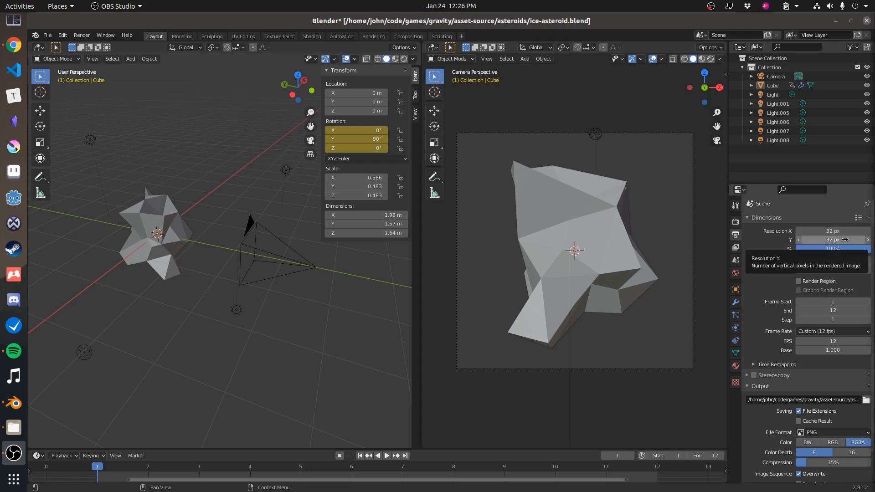
{"action": "mouse_move", "coordinate": [831, 249]}
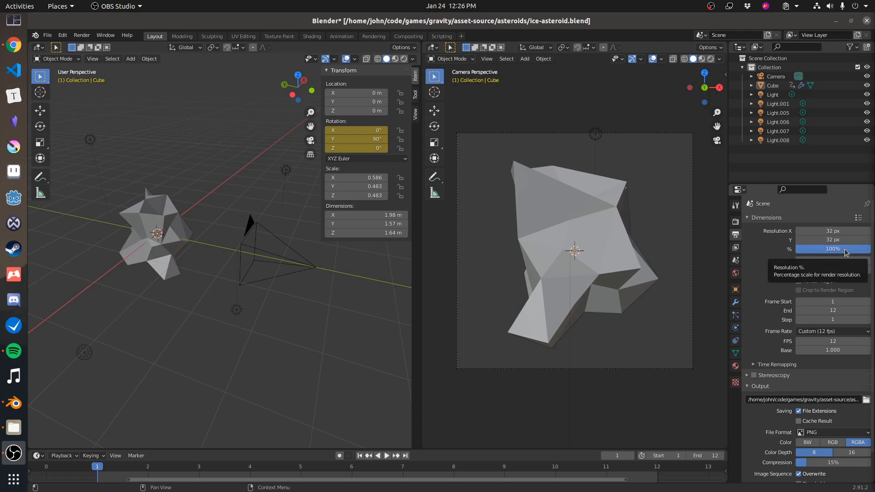
{"action": "mouse_move", "coordinate": [831, 310]}
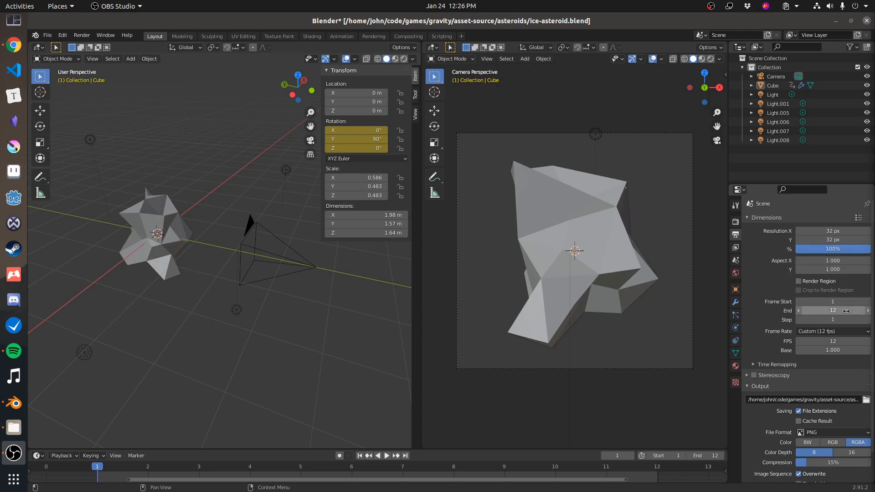
{"action": "mouse_move", "coordinate": [832, 310]}
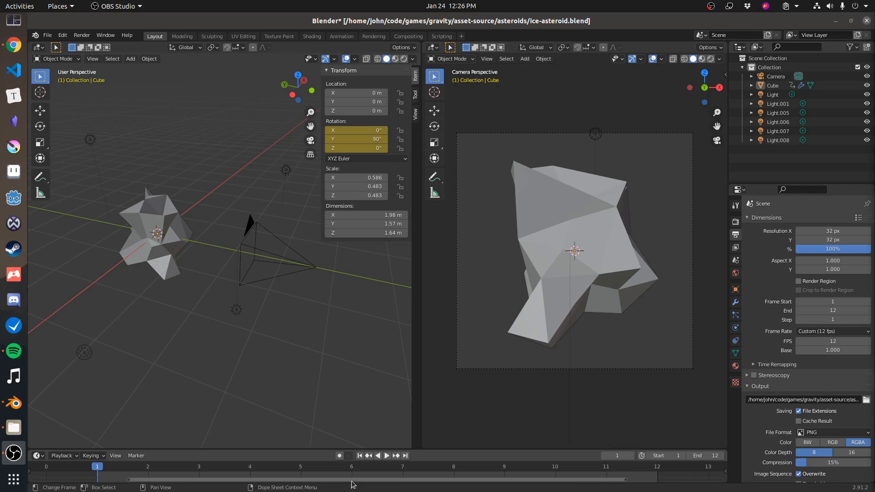
{"action": "mouse_move", "coordinate": [643, 481]}
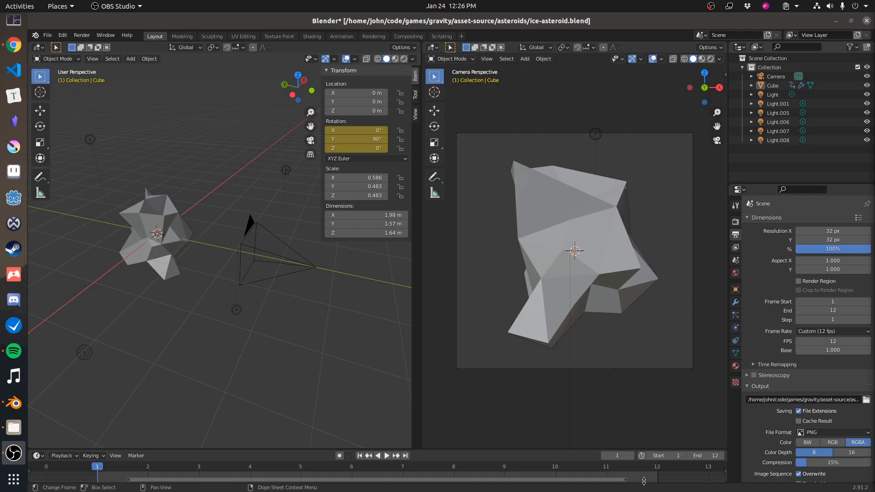
Step: Enter mesh edit mode on the asteroid and abandon a 'sub' command search
{"action": "scroll", "scroll_direction": "down", "scroll_amount": 3}
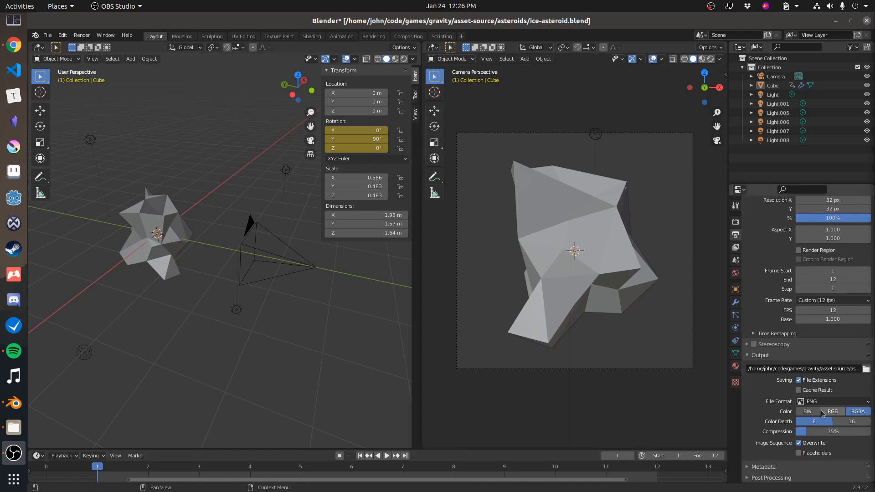
{"action": "mouse_move", "coordinate": [821, 401]}
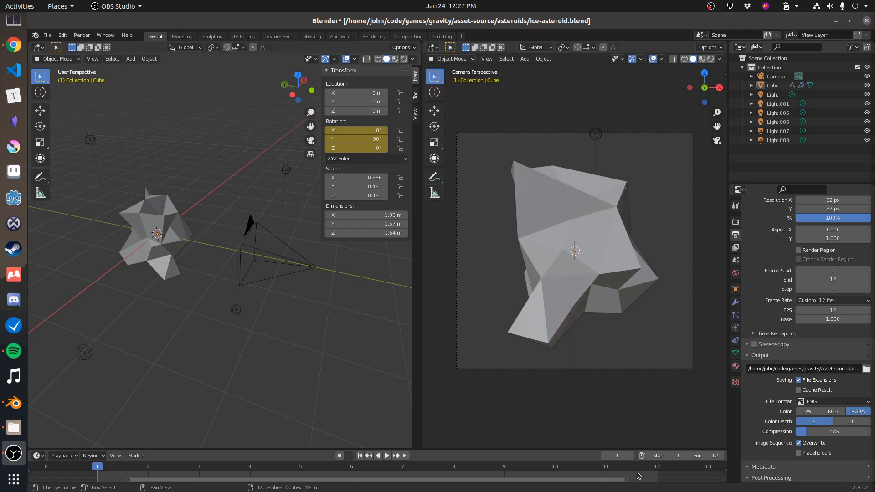
{"action": "mouse_move", "coordinate": [392, 470]}
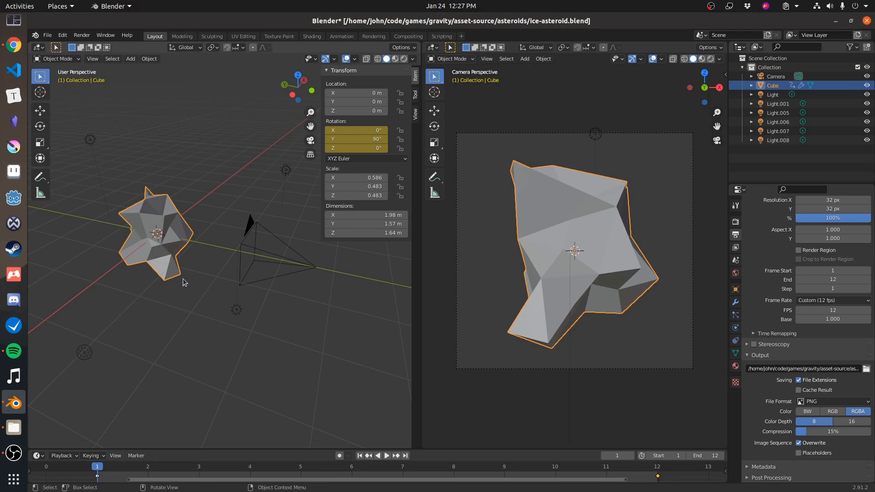
{"action": "key", "text": "Tab"}
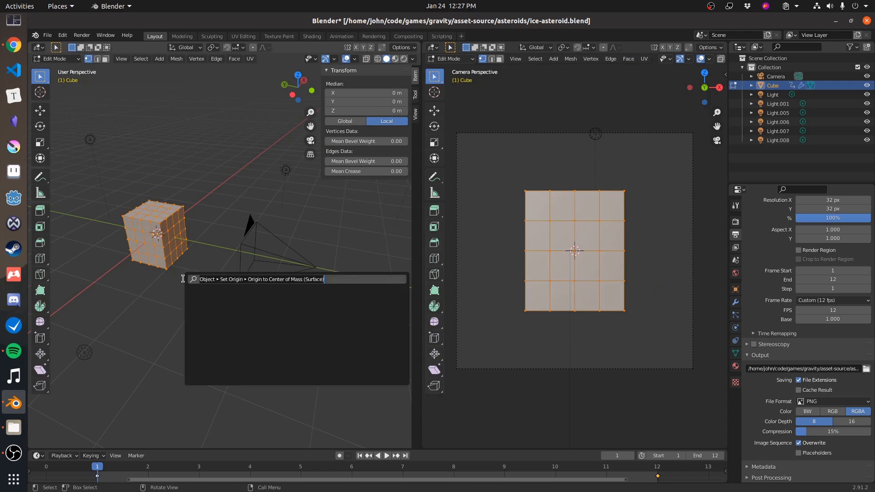
{"action": "type", "text": "sub"}
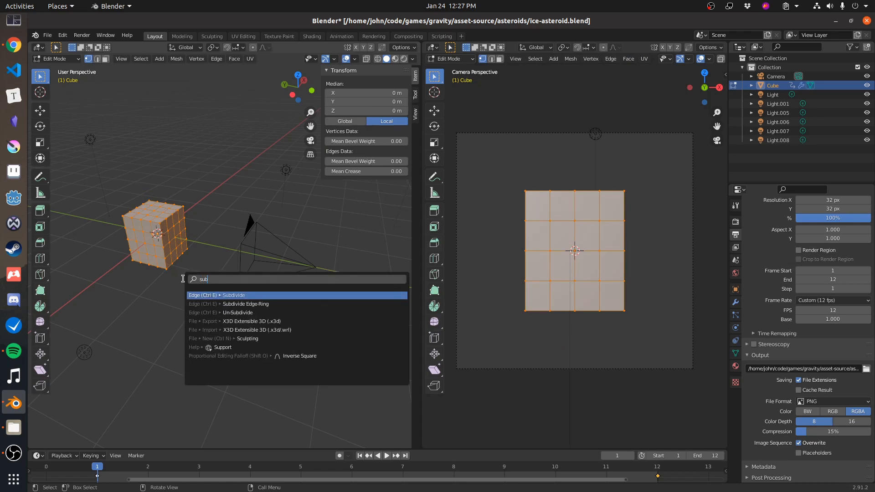
{"action": "key", "text": "Escape"}
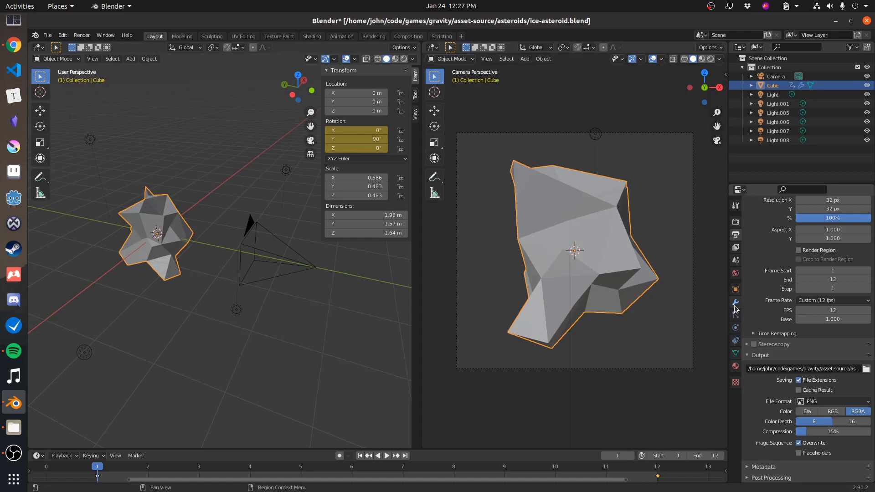
Step: Show the cloud texture and modifier stack, toggling Displace and Decimate visibility to compare their effects
{"action": "left_click", "coordinate": [735, 303]}
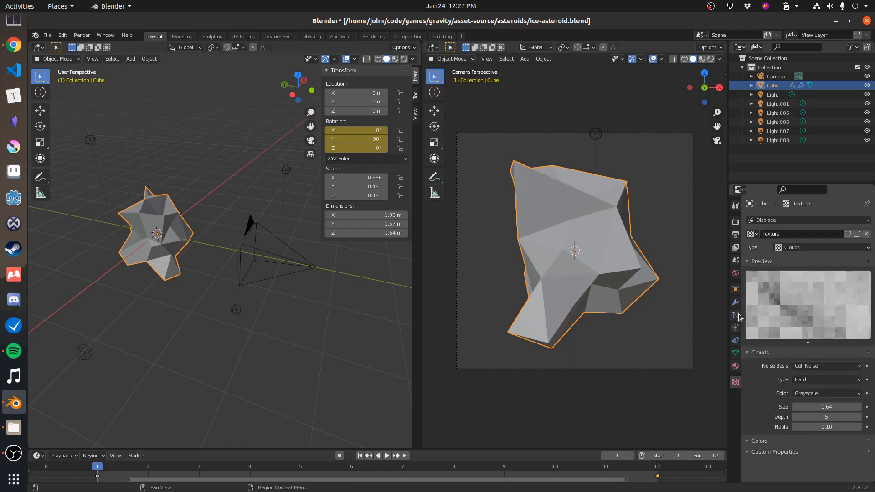
{"action": "left_click", "coordinate": [735, 301]}
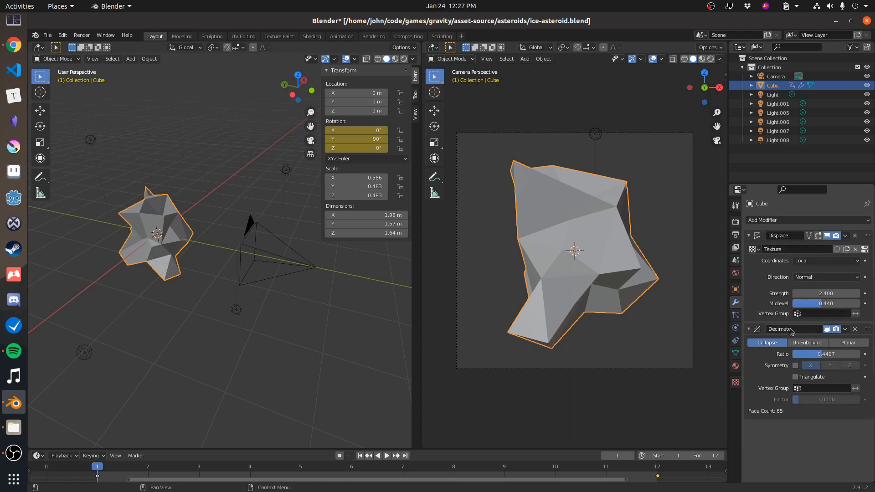
{"action": "mouse_move", "coordinate": [792, 329]}
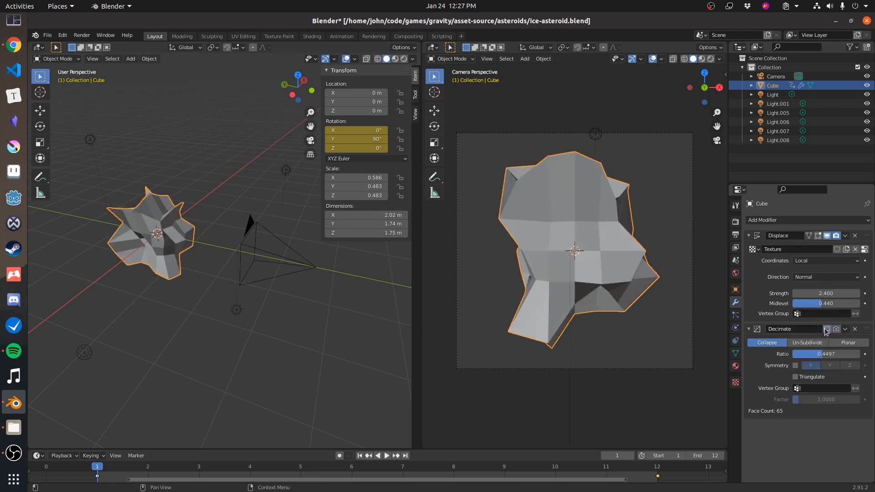
{"action": "left_click", "coordinate": [827, 235]}
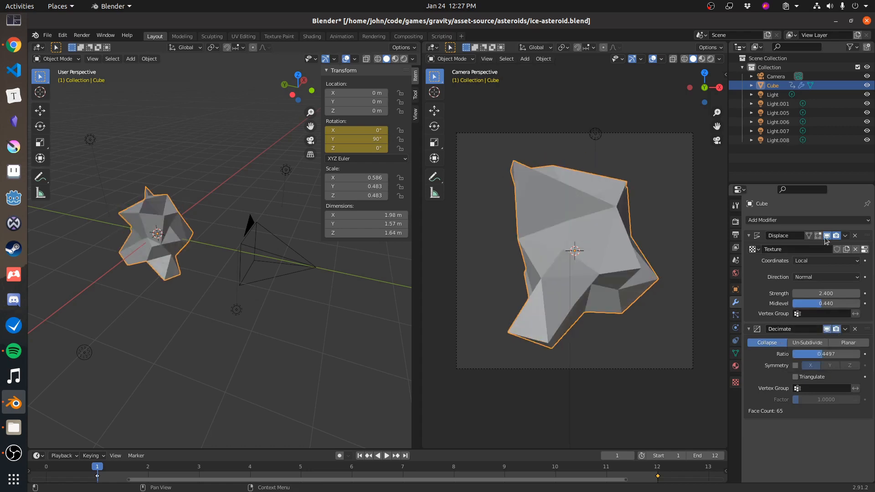
{"action": "left_click", "coordinate": [827, 235]}
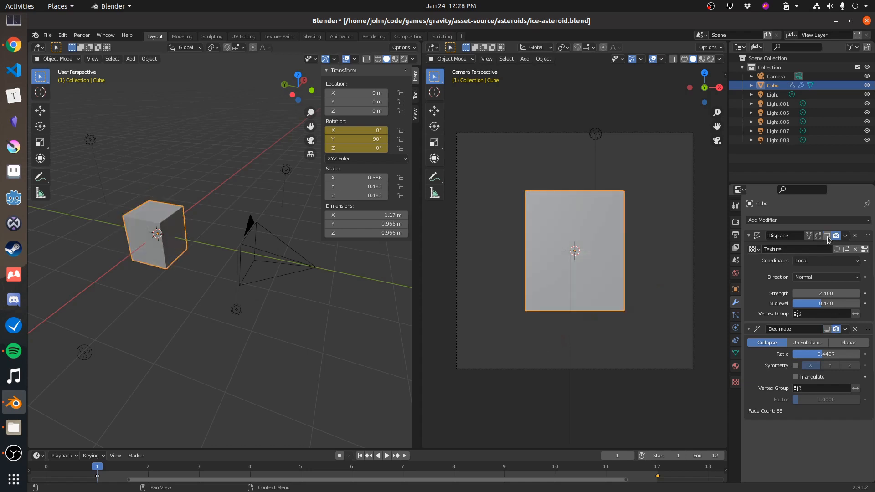
{"action": "left_click", "coordinate": [827, 235]}
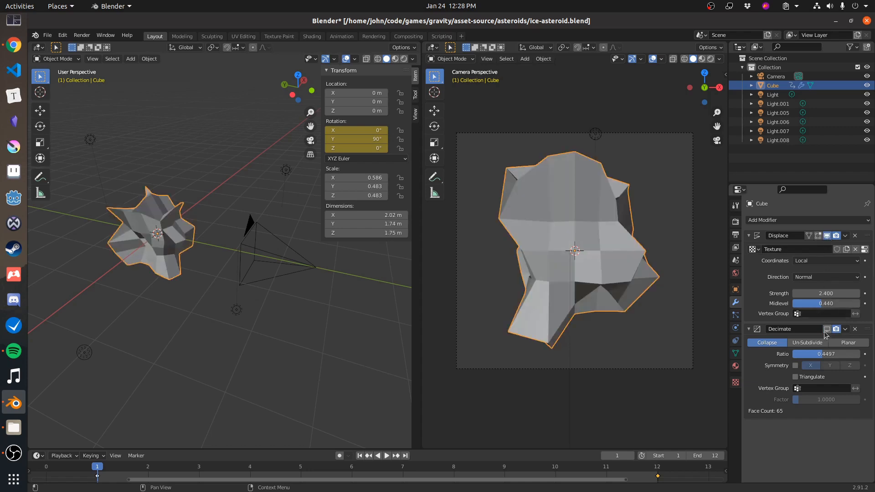
{"action": "left_click", "coordinate": [826, 329]}
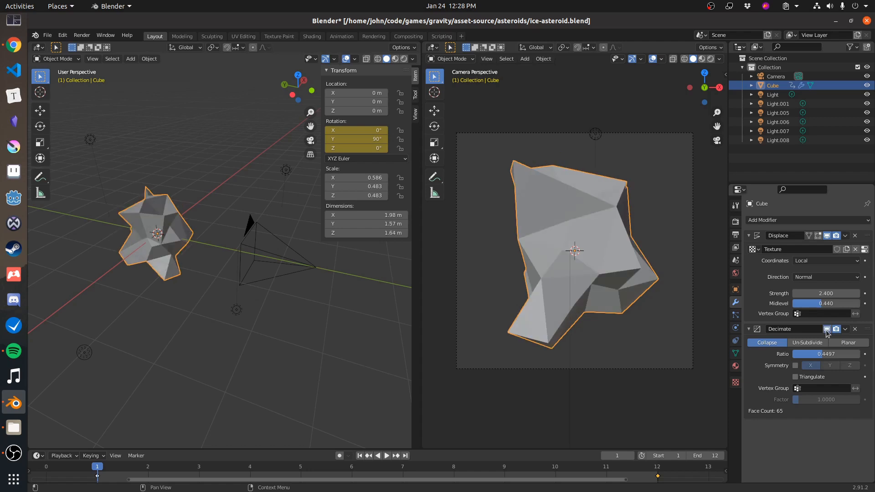
{"action": "mouse_move", "coordinate": [825, 293]}
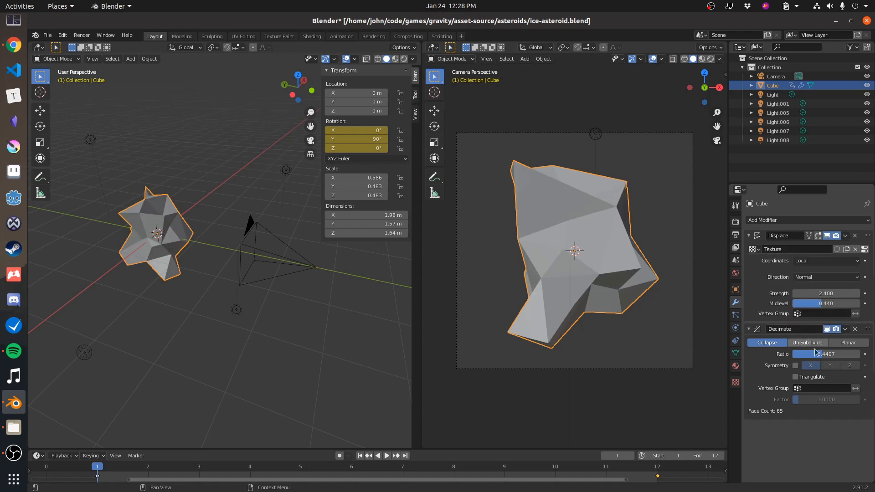
{"action": "mouse_move", "coordinate": [817, 404]}
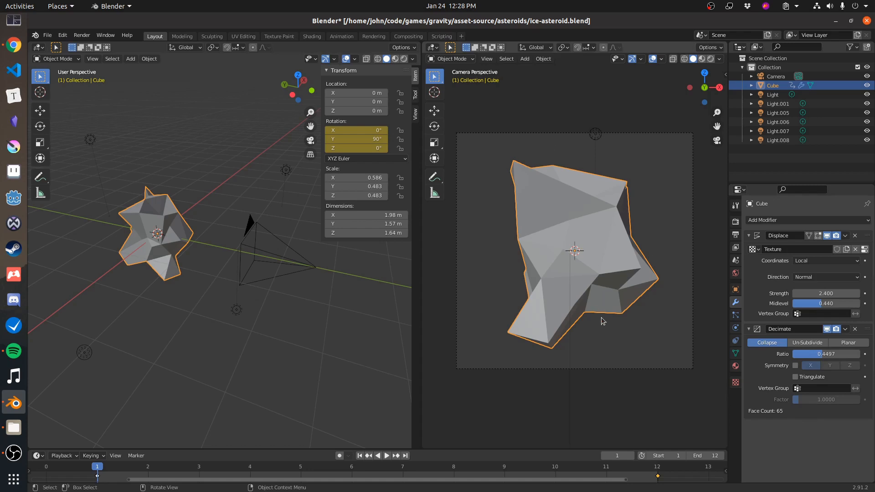
{"action": "mouse_move", "coordinate": [591, 341]}
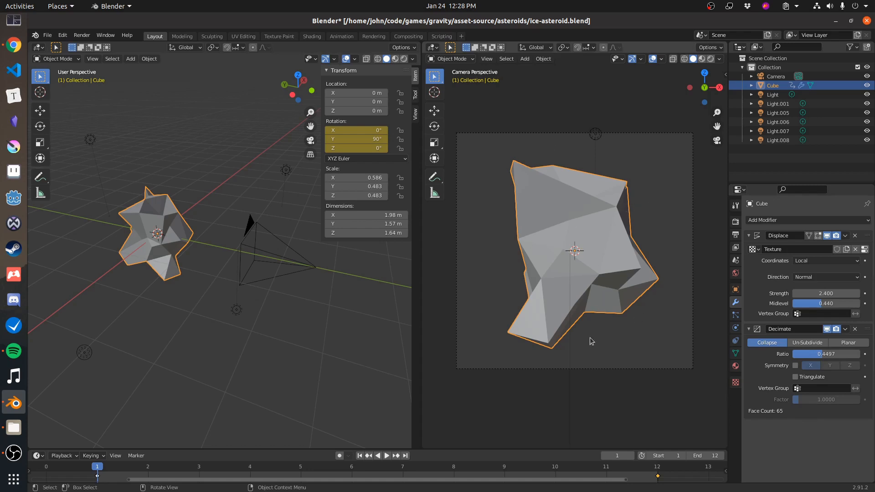
{"action": "mouse_move", "coordinate": [662, 241]}
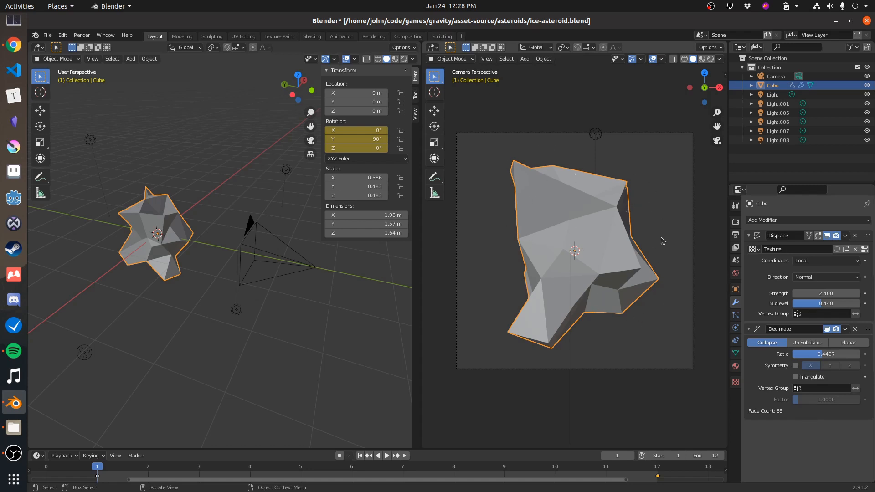
{"action": "mouse_move", "coordinate": [608, 315]}
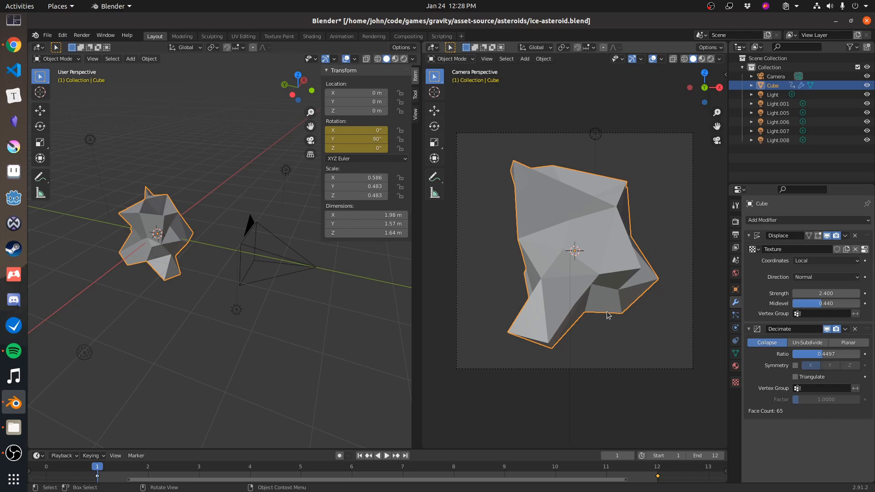
{"action": "mouse_move", "coordinate": [342, 329]}
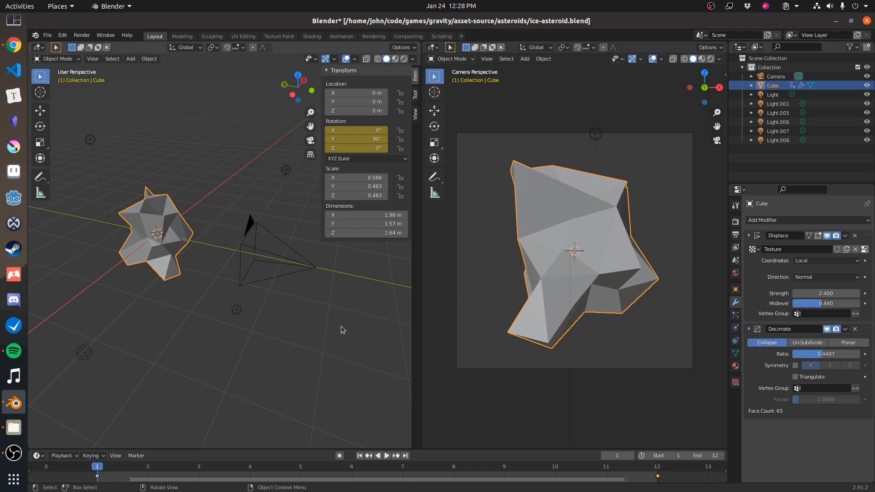
{"action": "mouse_move", "coordinate": [281, 386]}
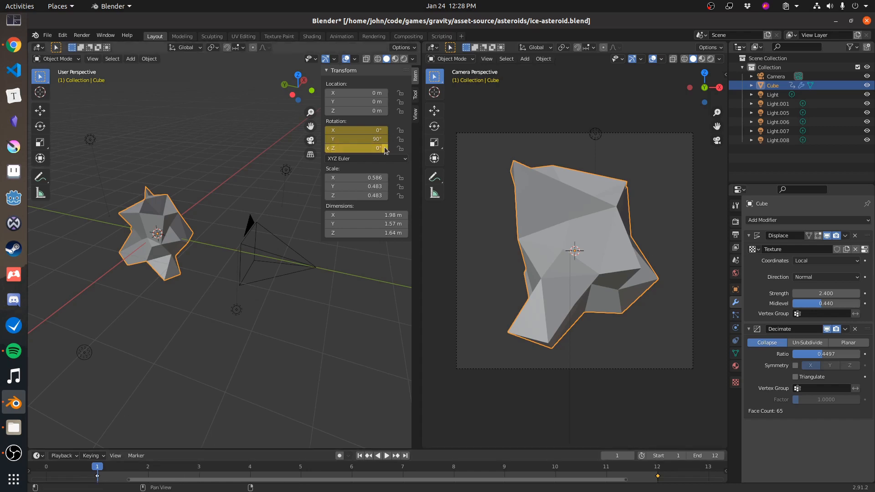
{"action": "mouse_move", "coordinate": [355, 148]}
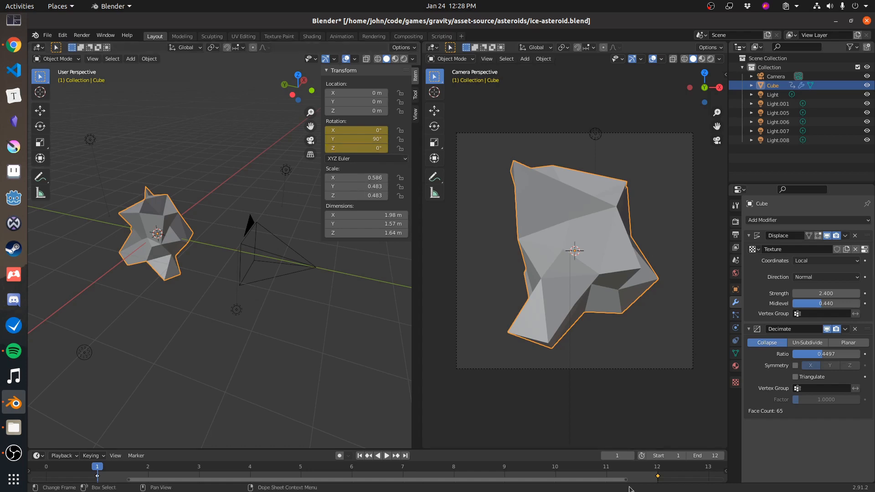
Step: Jump the playhead to frame 12 where the asteroid's Z rotation reads 330°
{"action": "left_click", "coordinate": [657, 466]}
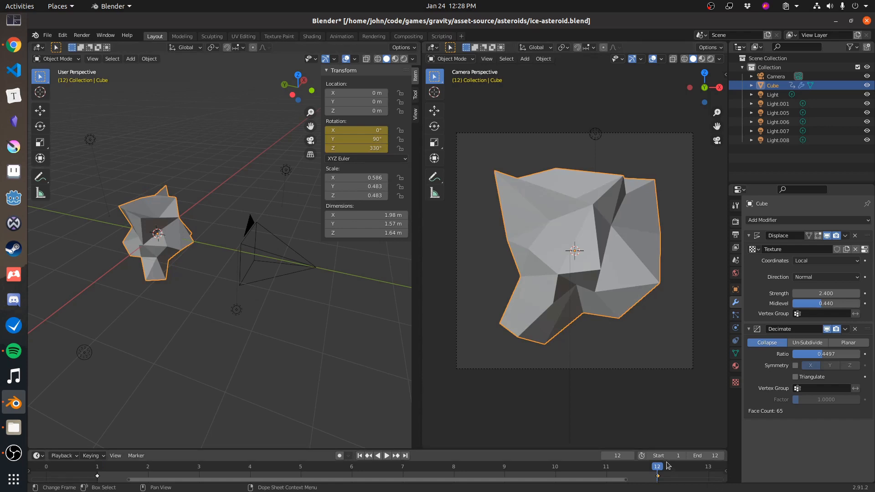
{"action": "mouse_move", "coordinate": [658, 468]}
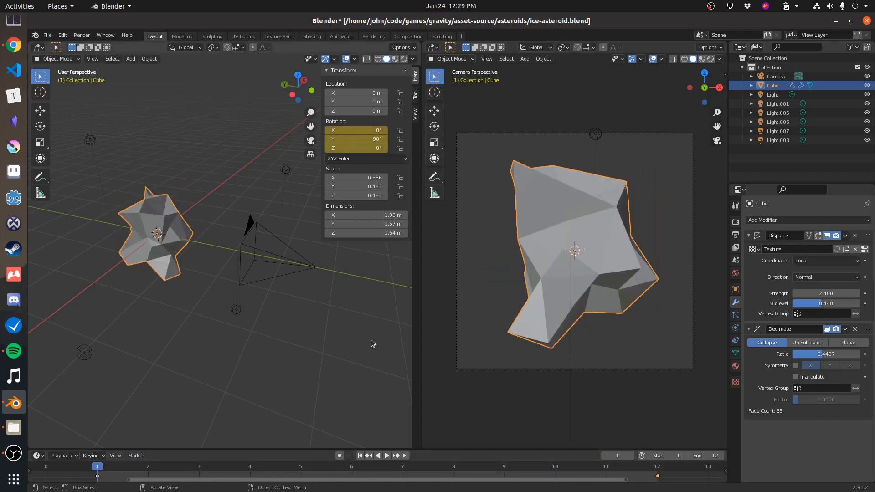
{"action": "mouse_move", "coordinate": [352, 398]}
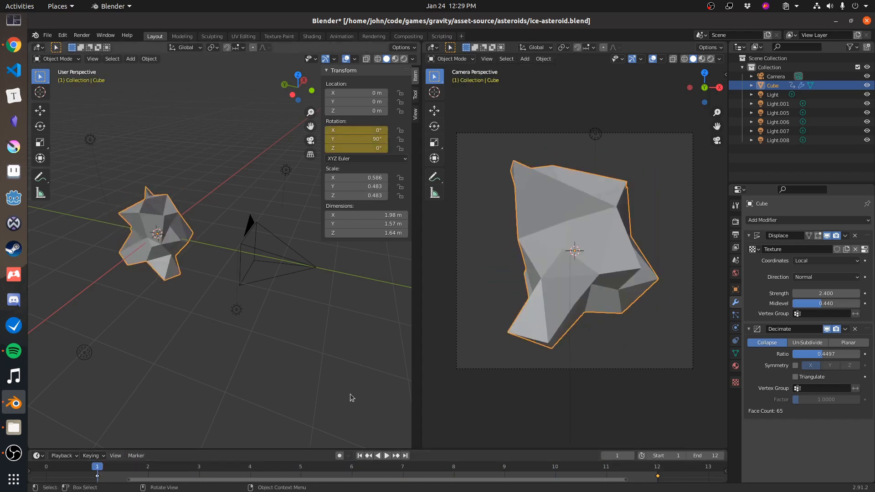
{"action": "mouse_move", "coordinate": [270, 250]}
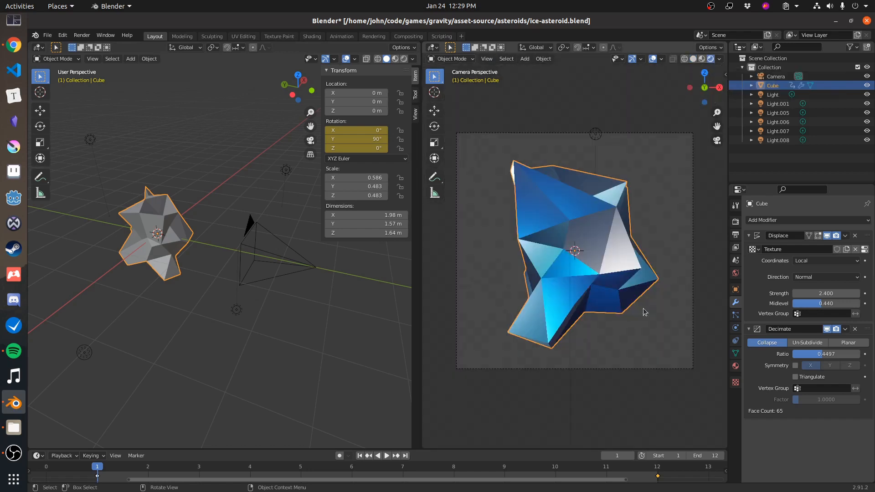
{"action": "mouse_move", "coordinate": [499, 352]}
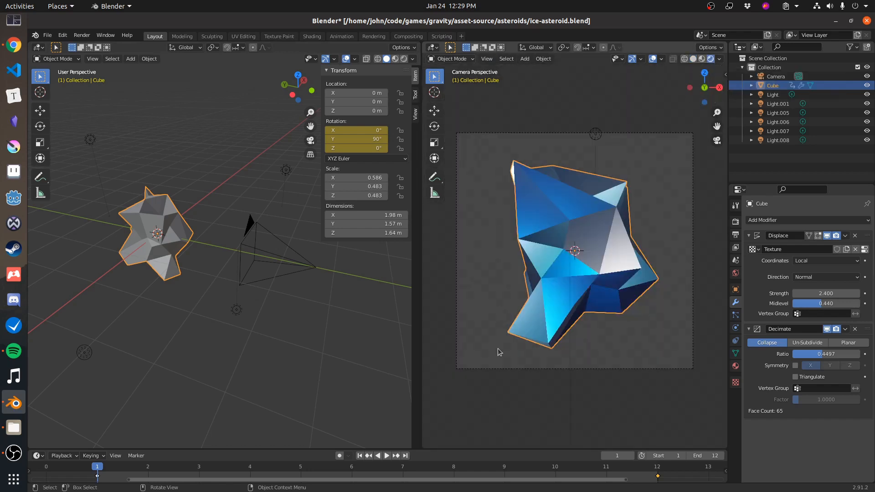
{"action": "mouse_move", "coordinate": [512, 367]}
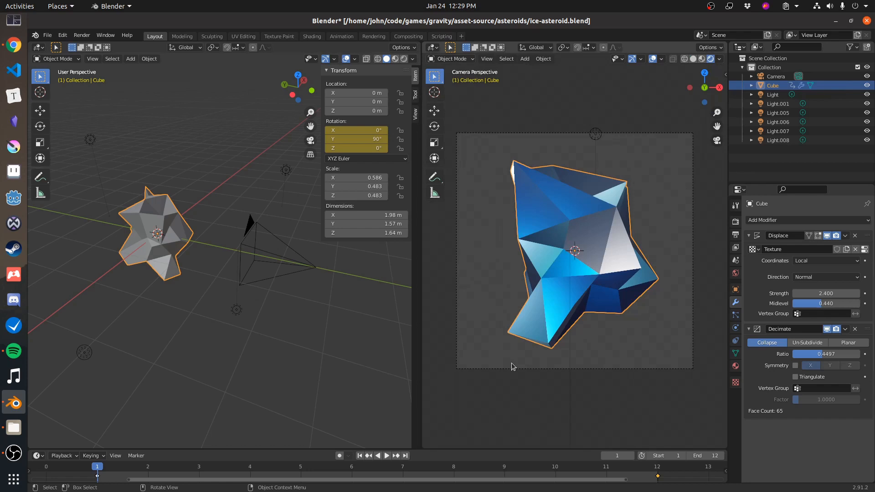
{"action": "mouse_move", "coordinate": [637, 157]}
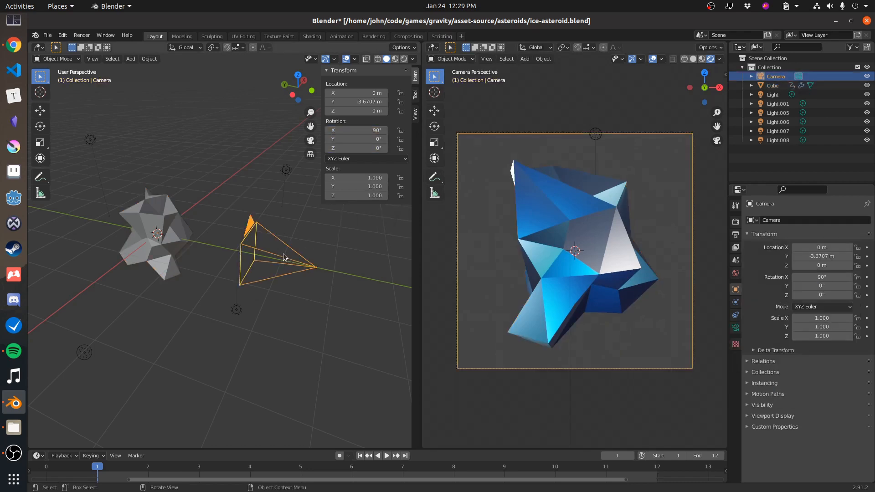
Step: Reselect the asteroid Cube after viewing it shaded through the camera
{"action": "key", "text": "g"}
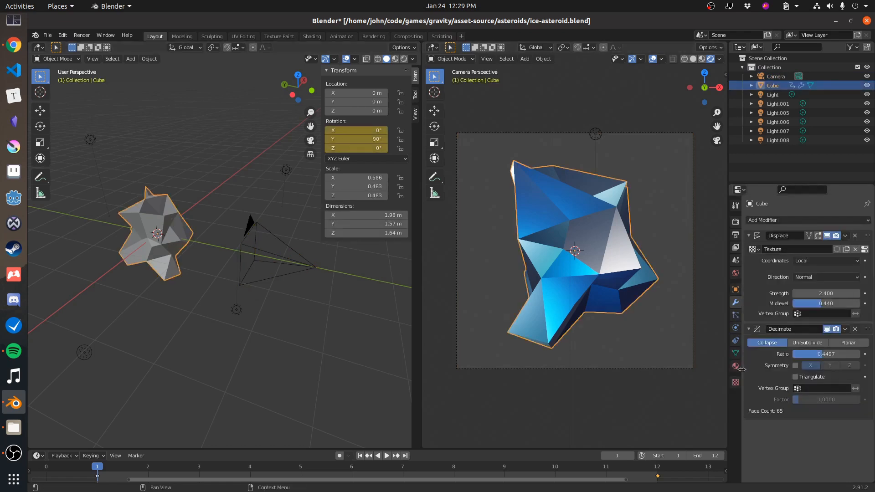
Step: Show the ice material's Principled BSDF down to its transmission, IOR 1.85 and alpha blend settings
{"action": "left_click", "coordinate": [735, 367]}
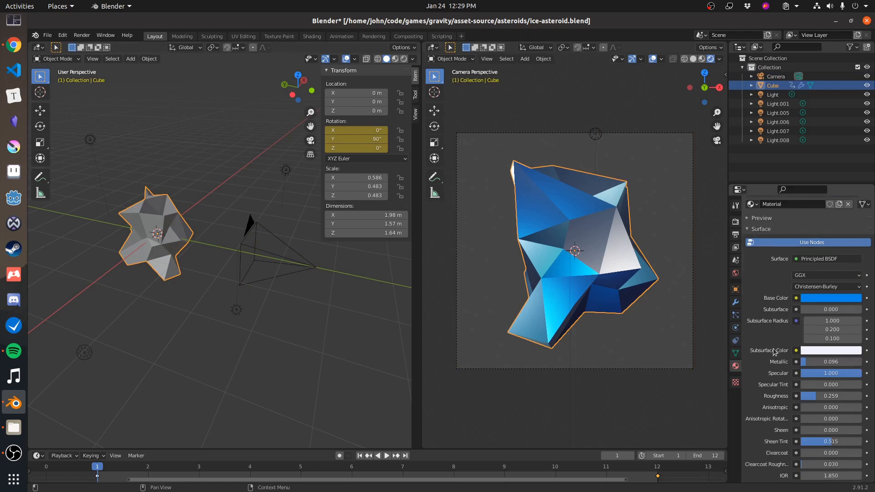
{"action": "scroll", "scroll_direction": "down", "scroll_amount": 3}
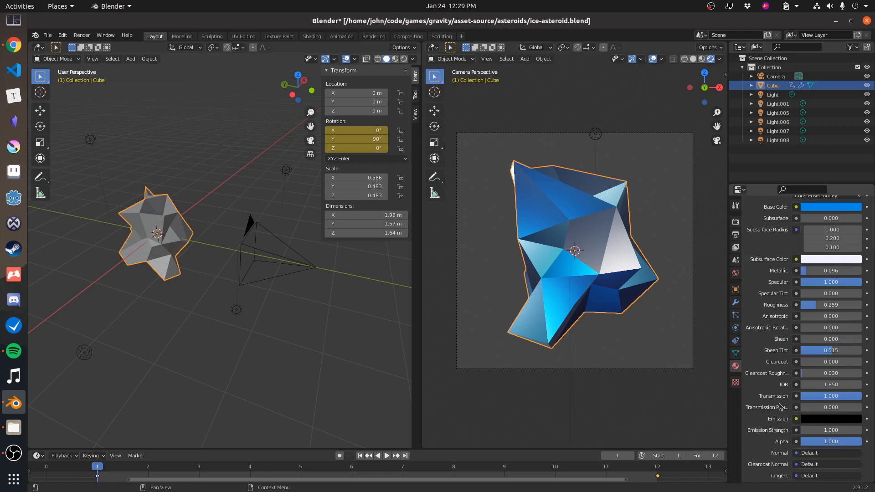
{"action": "scroll", "scroll_direction": "down", "scroll_amount": 3}
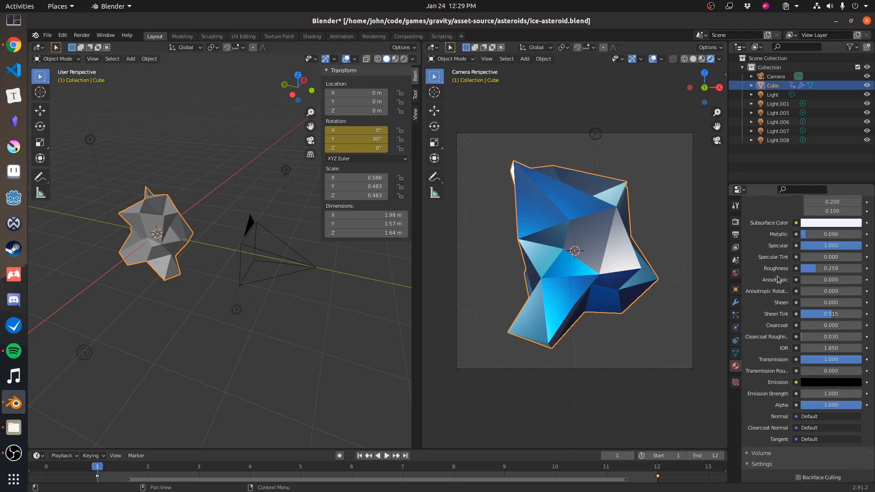
{"action": "scroll", "scroll_direction": "down", "scroll_amount": 3}
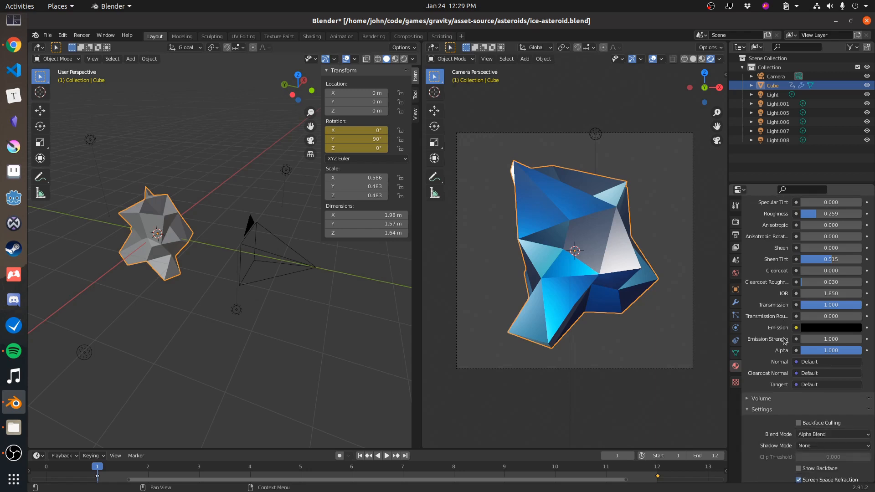
{"action": "mouse_move", "coordinate": [762, 327]}
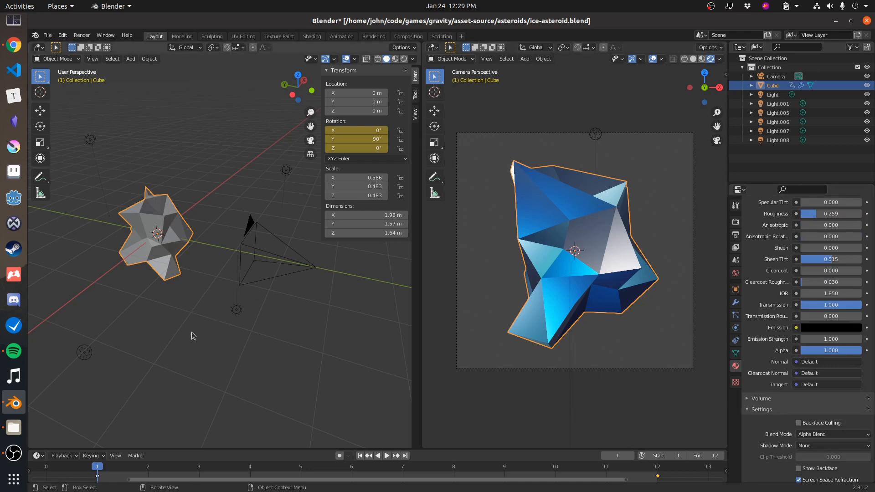
{"action": "mouse_move", "coordinate": [178, 342]}
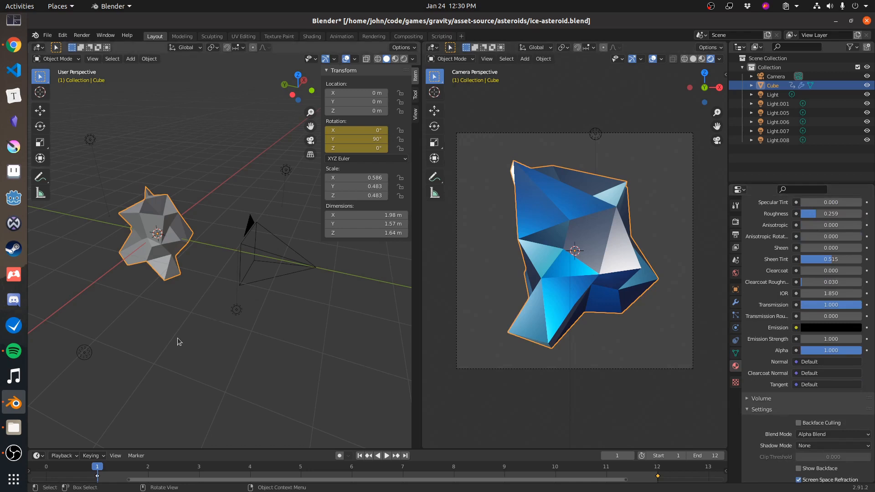
{"action": "mouse_move", "coordinate": [234, 314]}
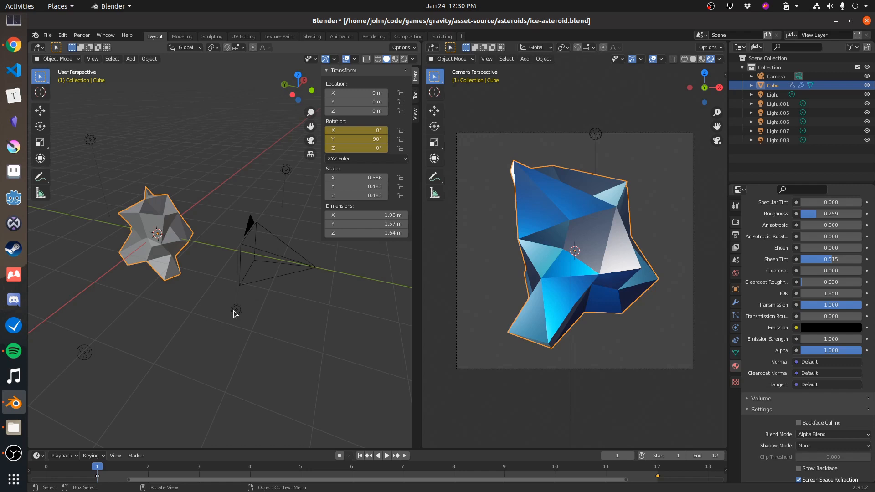
{"action": "mouse_move", "coordinate": [173, 223]}
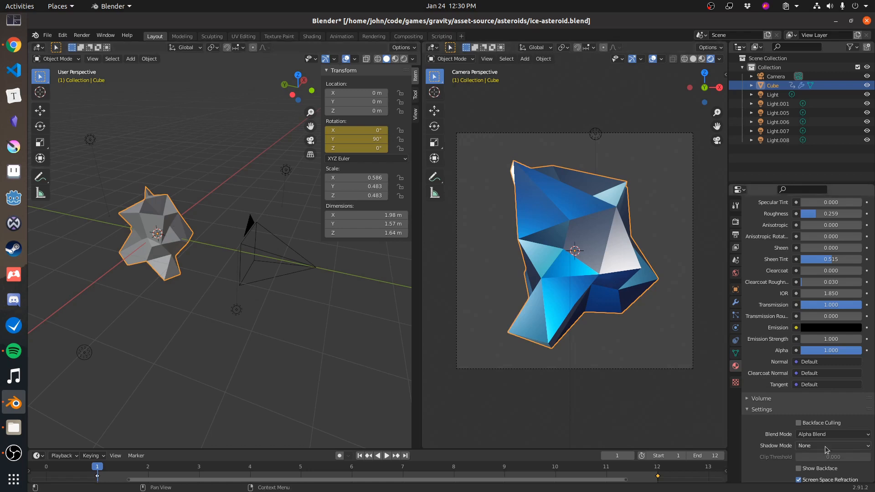
Step: Select point light Light.007 to check it, then show the output dimensions and file format settings
{"action": "left_click", "coordinate": [187, 311]}
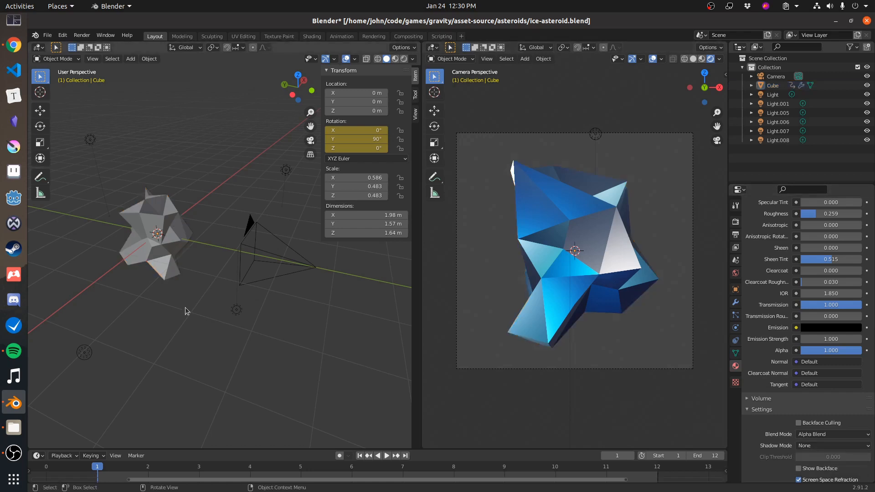
{"action": "mouse_move", "coordinate": [221, 357]}
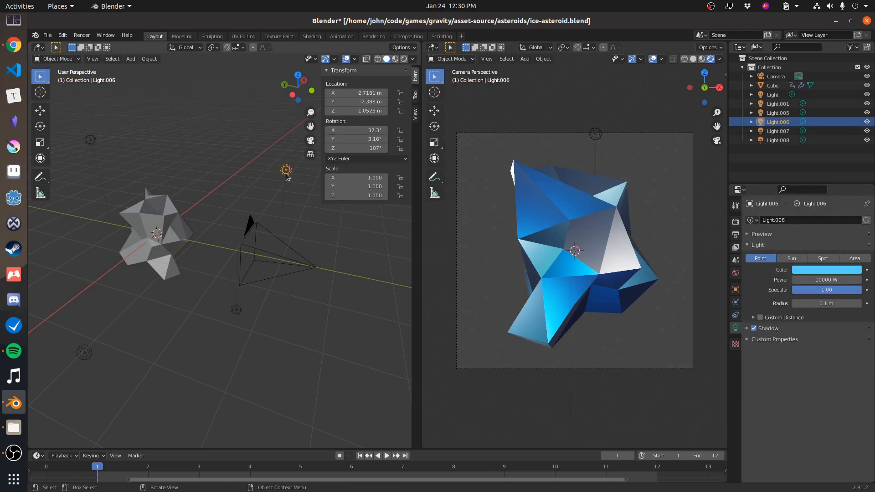
{"action": "left_click", "coordinate": [777, 141]}
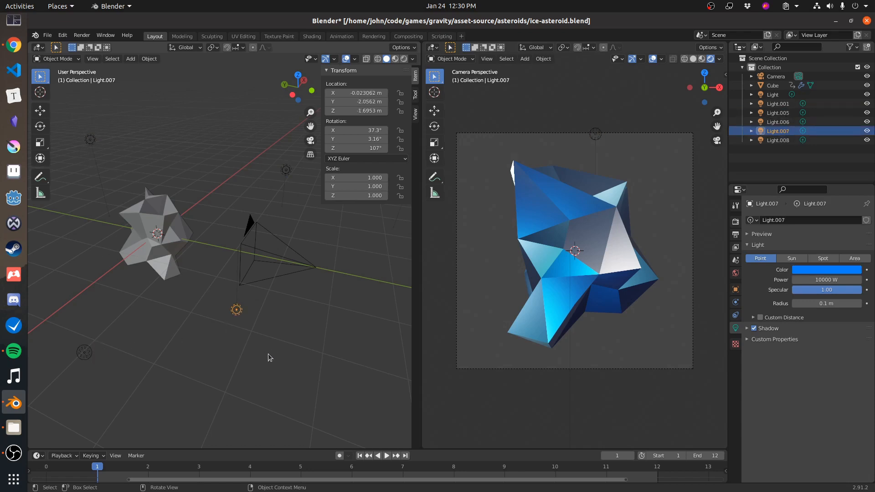
{"action": "mouse_move", "coordinate": [219, 357]}
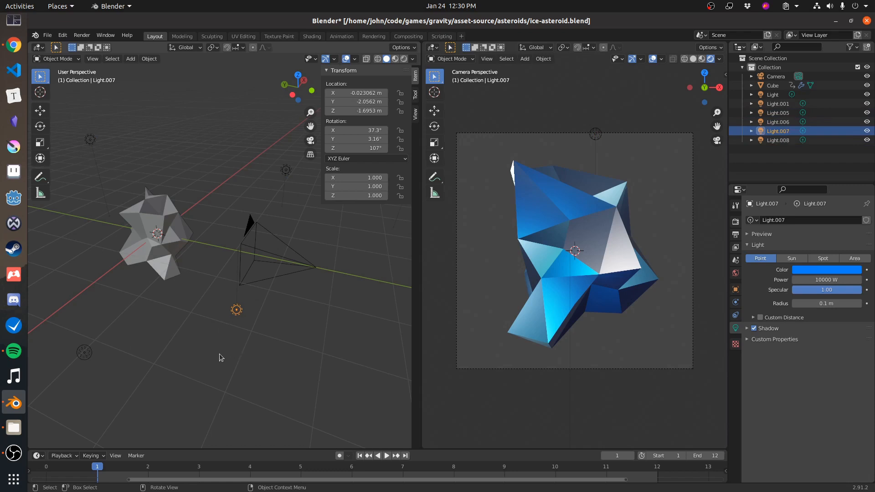
{"action": "mouse_move", "coordinate": [87, 355]}
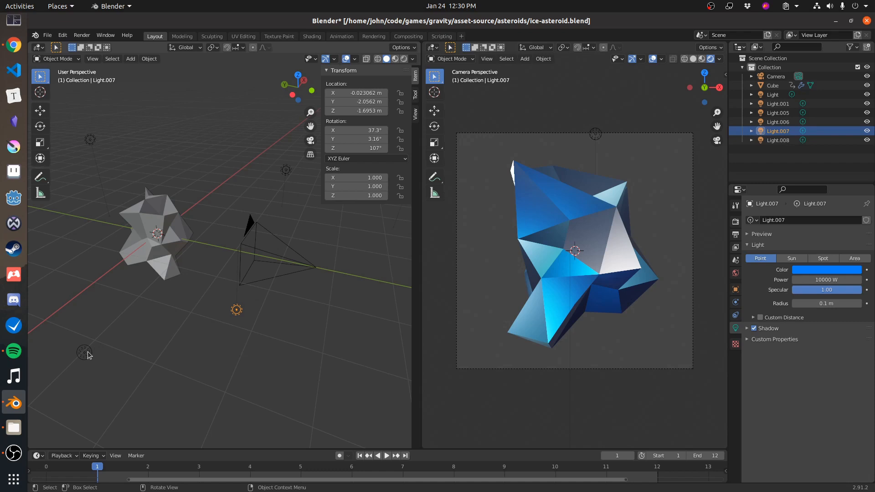
{"action": "left_click", "coordinate": [386, 455]}
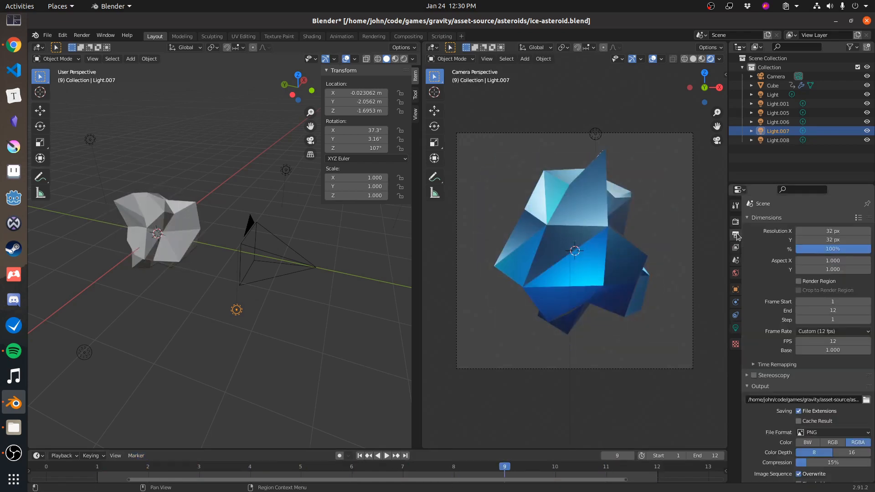
Step: Show the render engine settings and keep the frame 9 render window on top
{"action": "left_click", "coordinate": [735, 222]}
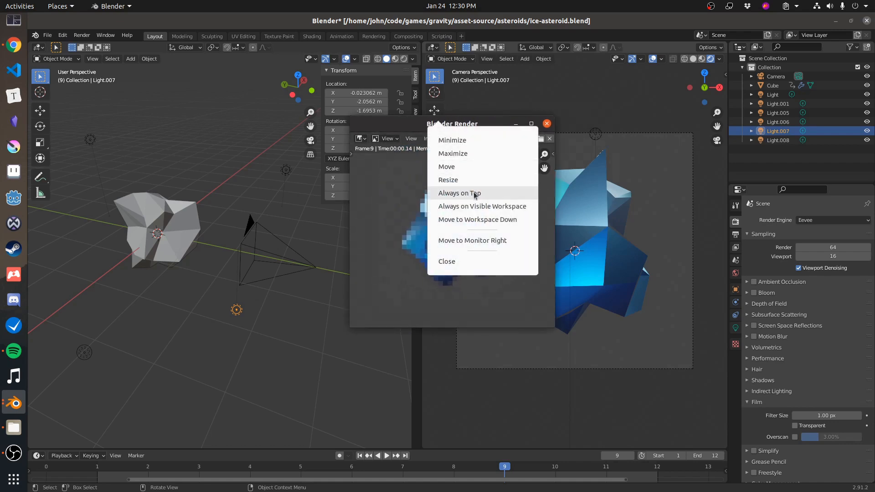
{"action": "left_click", "coordinate": [445, 166]}
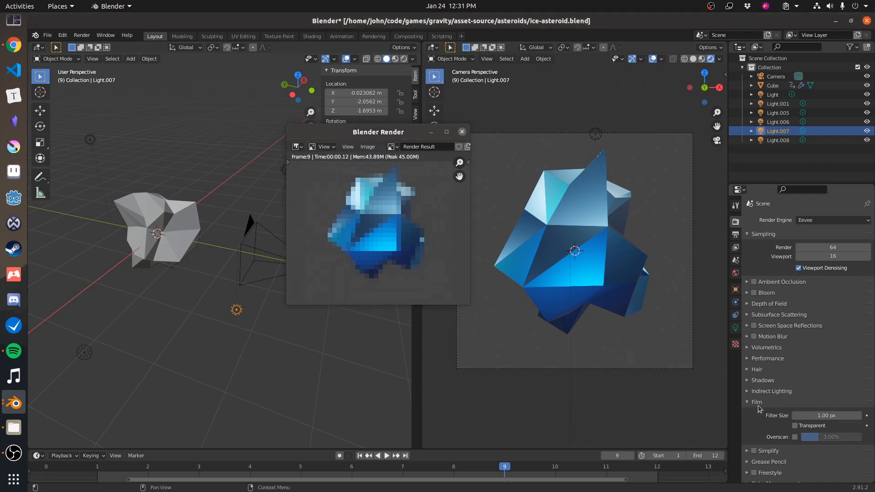
Step: Set Film filter size to 0 px and enable a transparent render background
{"action": "double_click", "coordinate": [826, 415]}
{"action": "type", "text": "0"}
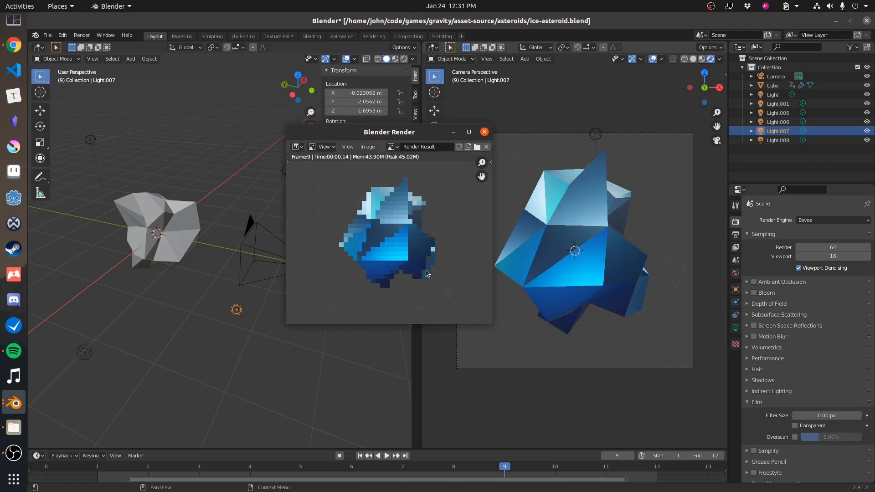
{"action": "mouse_move", "coordinate": [426, 258]}
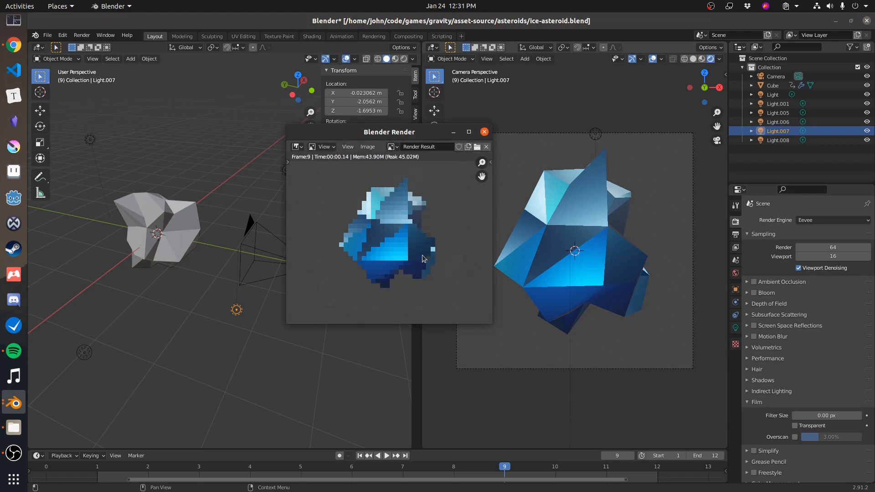
{"action": "mouse_move", "coordinate": [379, 258]}
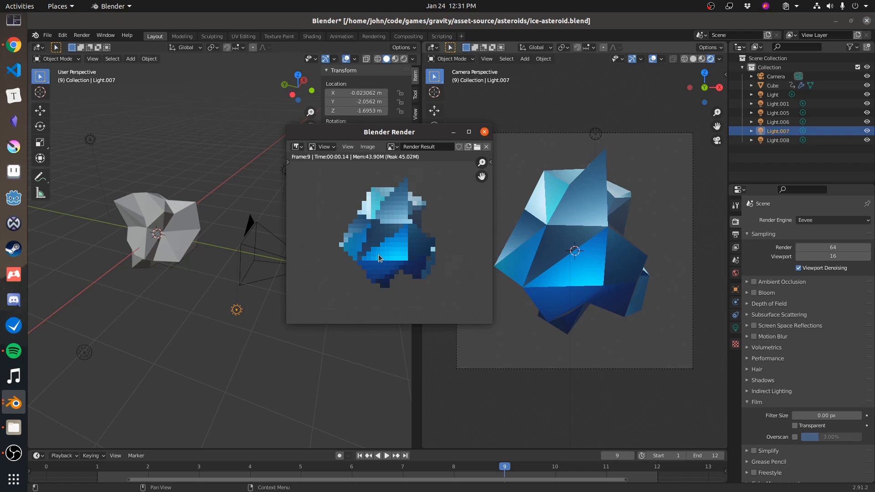
{"action": "mouse_move", "coordinate": [407, 234]}
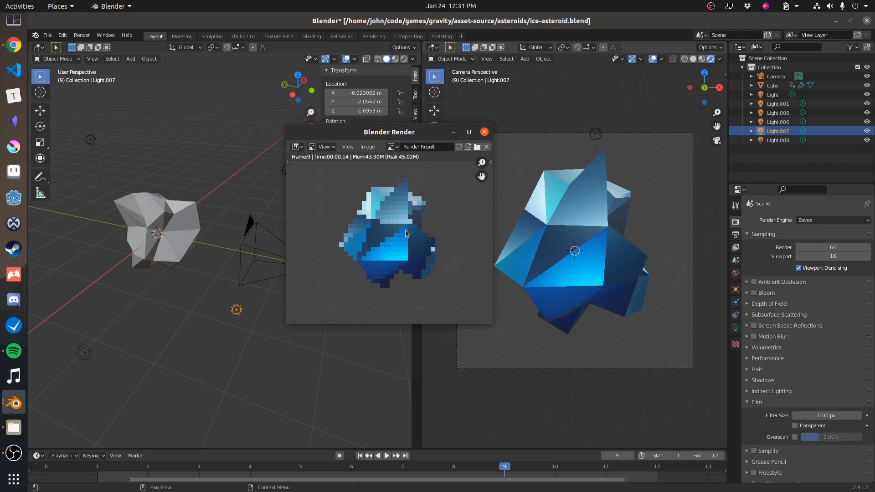
{"action": "mouse_move", "coordinate": [378, 262]}
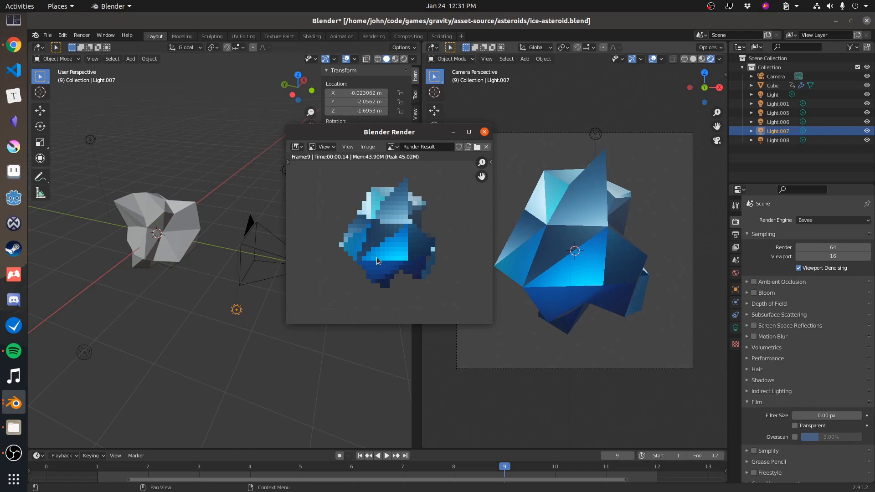
{"action": "mouse_move", "coordinate": [812, 425]}
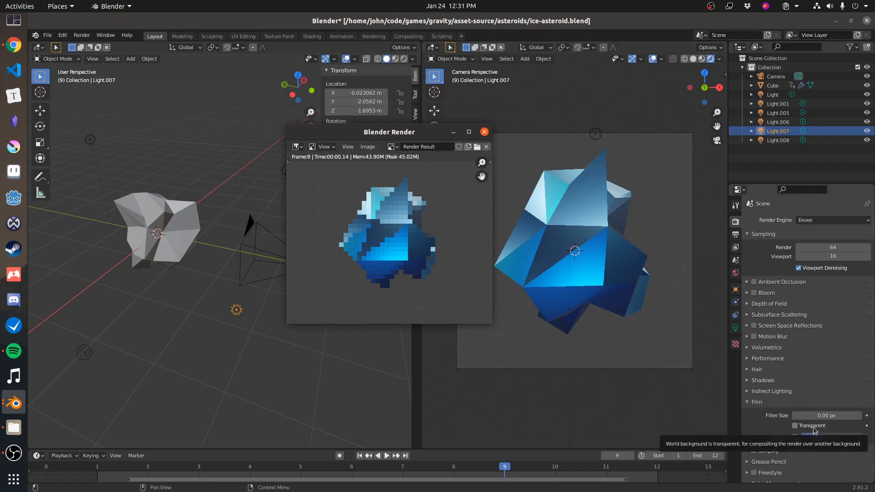
{"action": "left_click", "coordinate": [794, 426]}
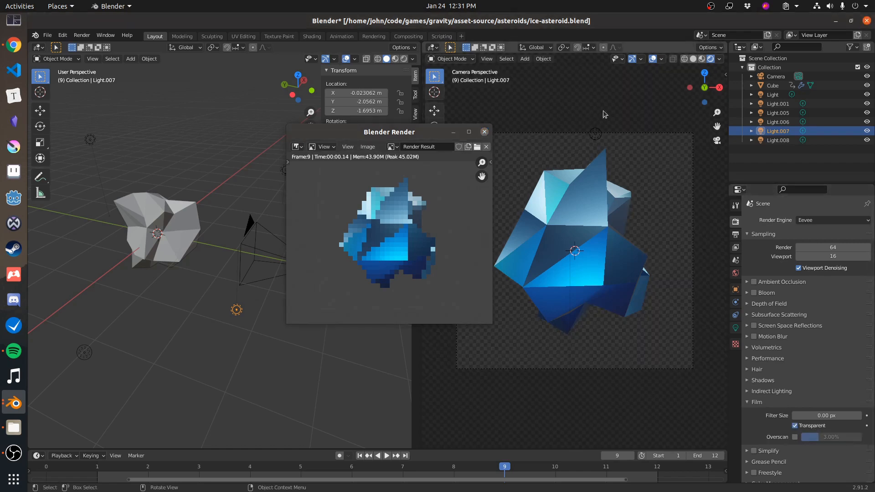
{"action": "mouse_move", "coordinate": [523, 333]}
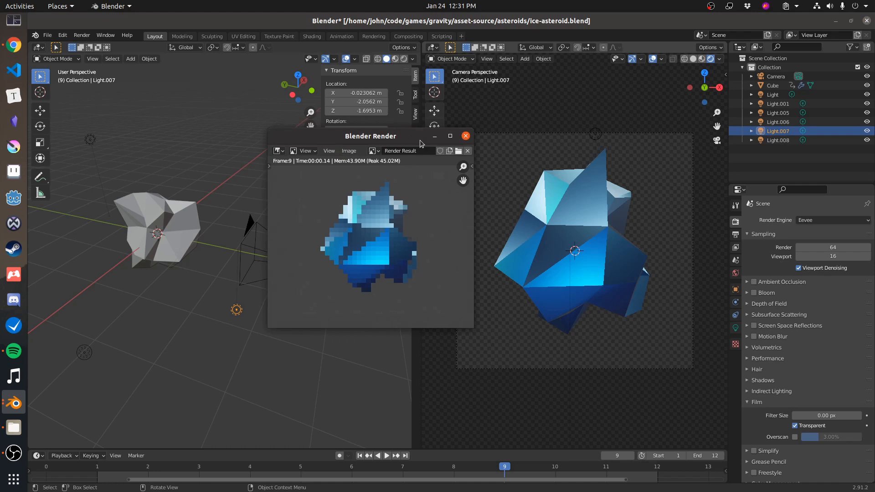
Step: Close the render result and enable Screen Space Reflections with Refraction
{"action": "left_click", "coordinate": [466, 136]}
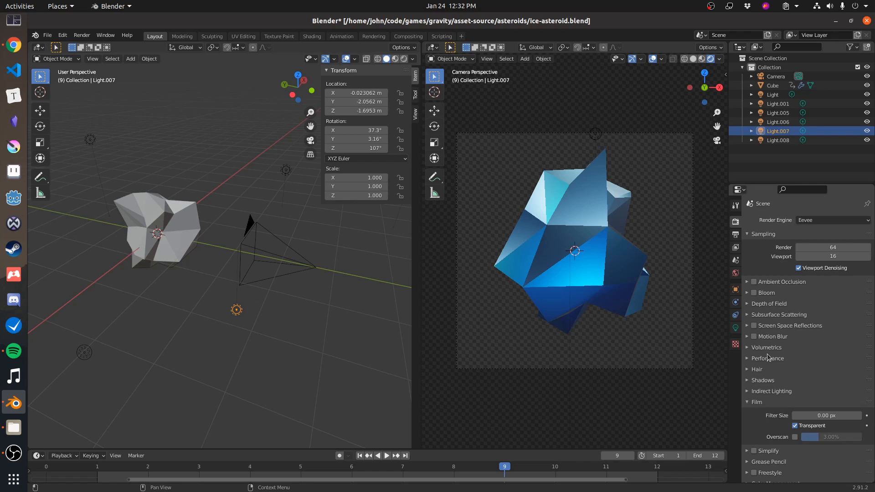
{"action": "mouse_move", "coordinate": [753, 333]}
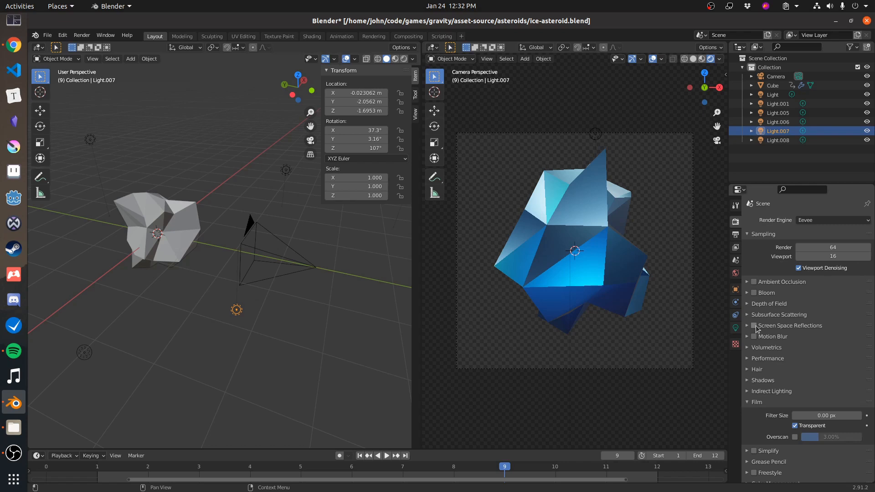
{"action": "left_click", "coordinate": [753, 325]}
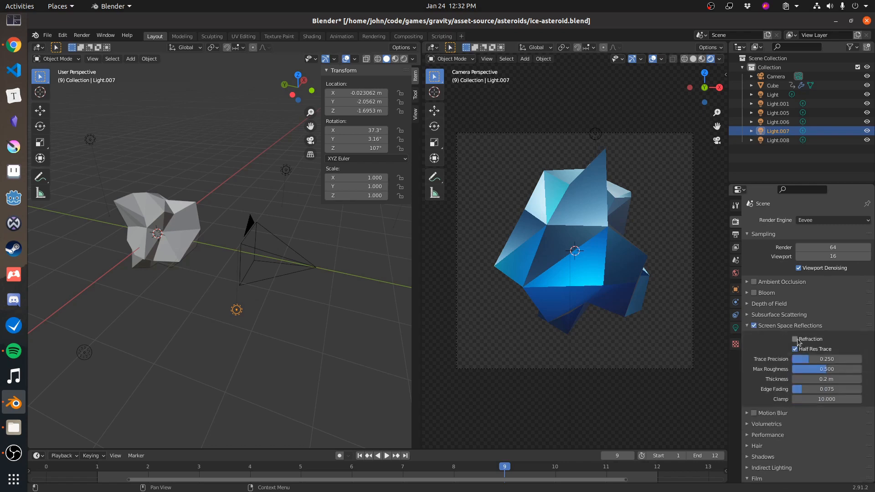
{"action": "left_click", "coordinate": [795, 339]}
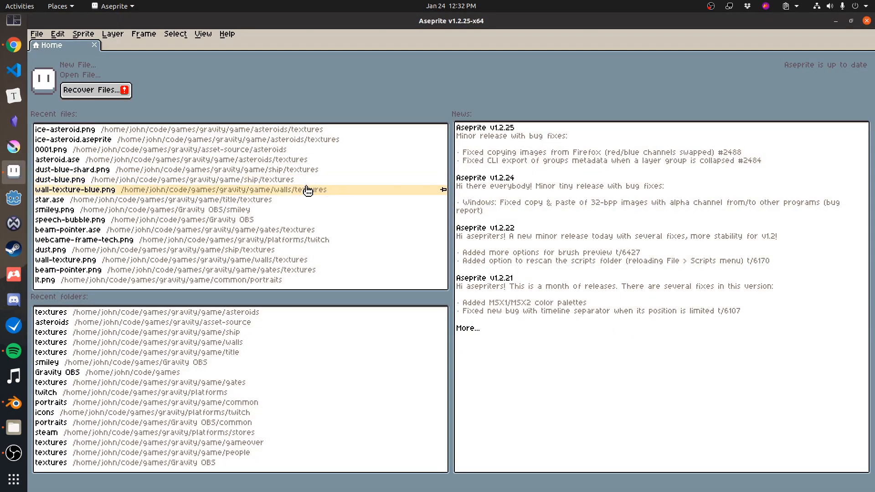
Step: Load 0001.png through 0012.png from the asteroids folder as one 12-frame animation
{"action": "left_click", "coordinate": [79, 74]}
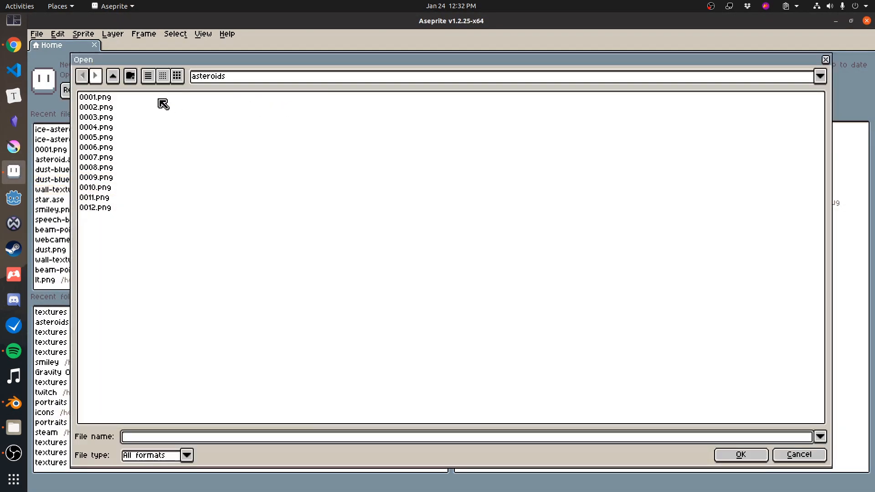
{"action": "left_click", "coordinate": [94, 98]}
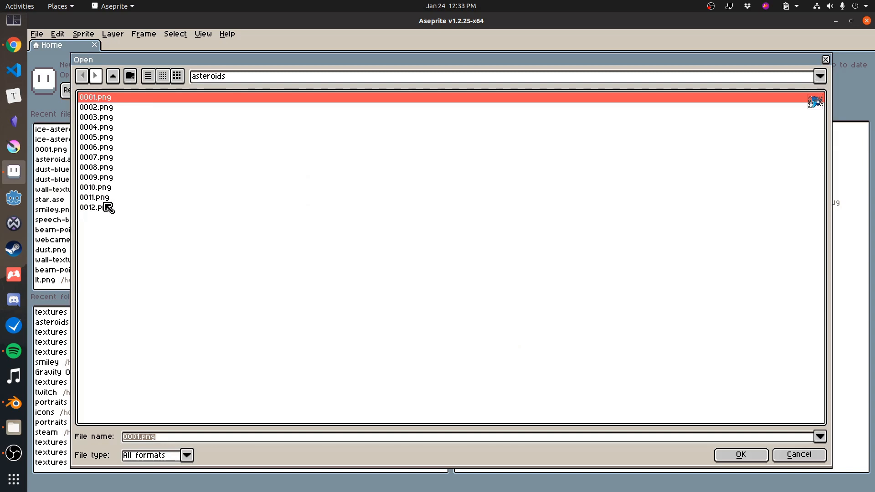
{"action": "left_click", "coordinate": [740, 454]}
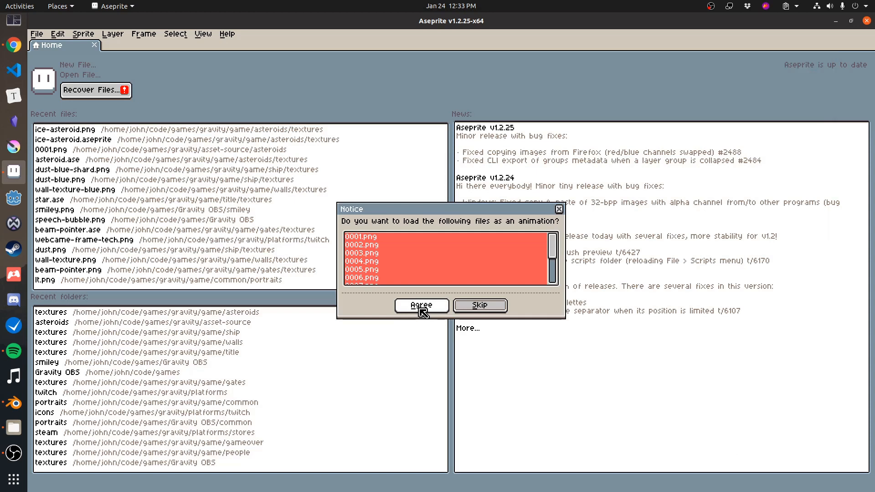
{"action": "left_click", "coordinate": [421, 305]}
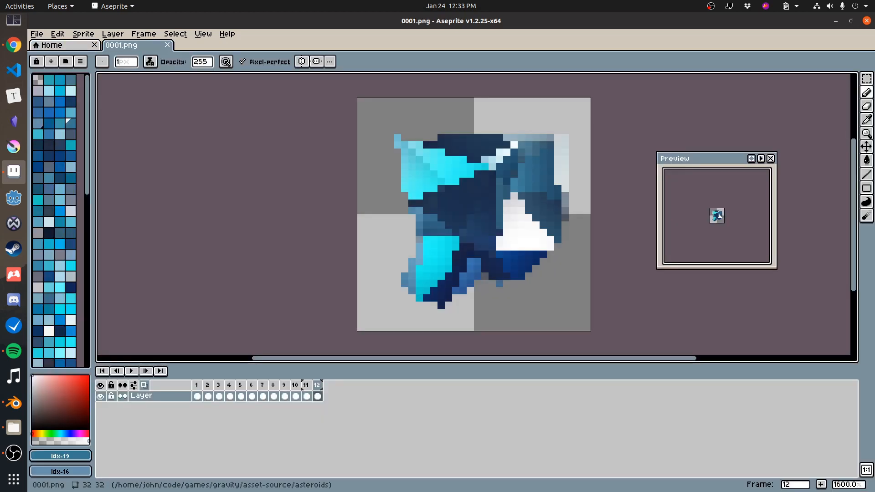
{"action": "mouse_move", "coordinate": [508, 116]}
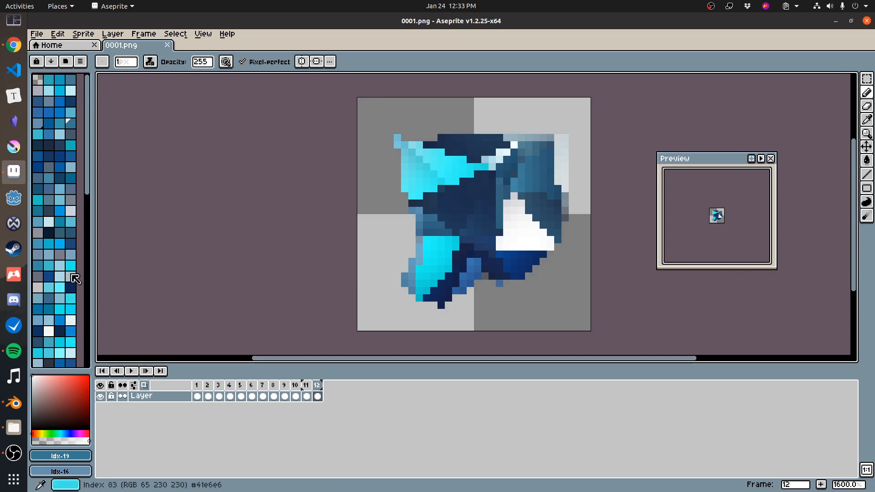
Step: Swap the sprite's palette for the small default game palette via the palette options
{"action": "left_click", "coordinate": [80, 61]}
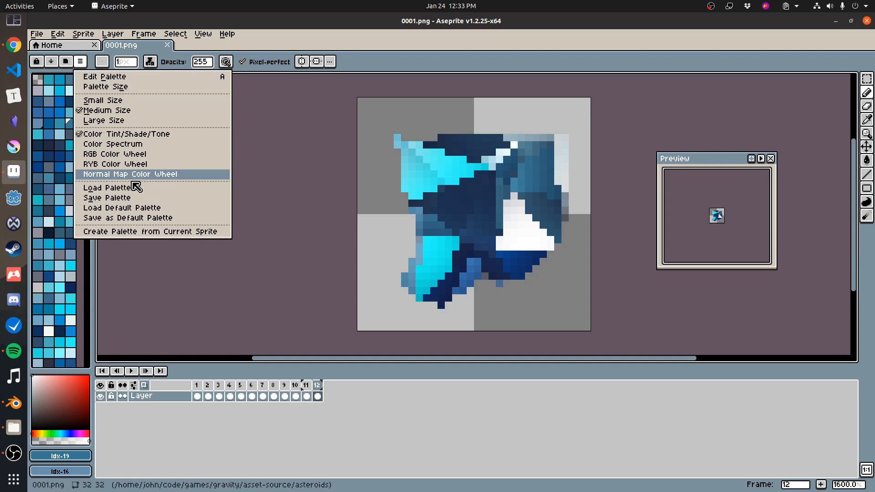
{"action": "left_click", "coordinate": [129, 174]}
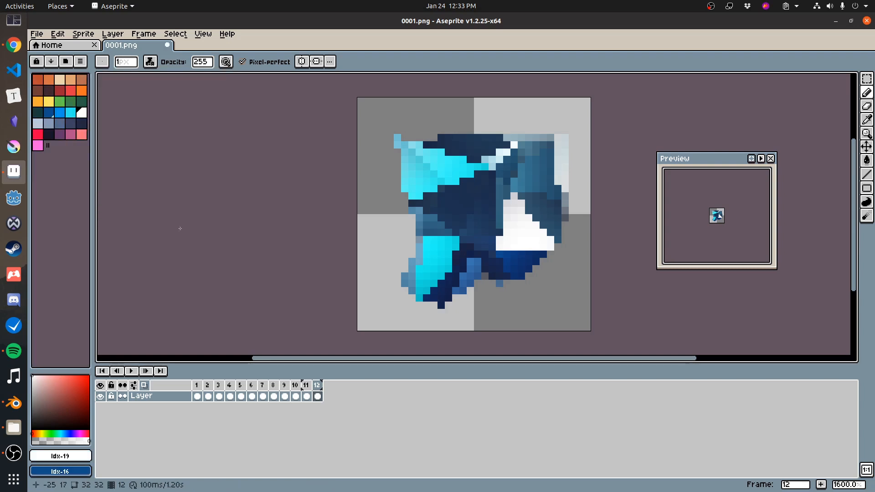
Step: Switch the sprite's colour mode to Indexed and return to frame 1
{"action": "left_click", "coordinate": [83, 34]}
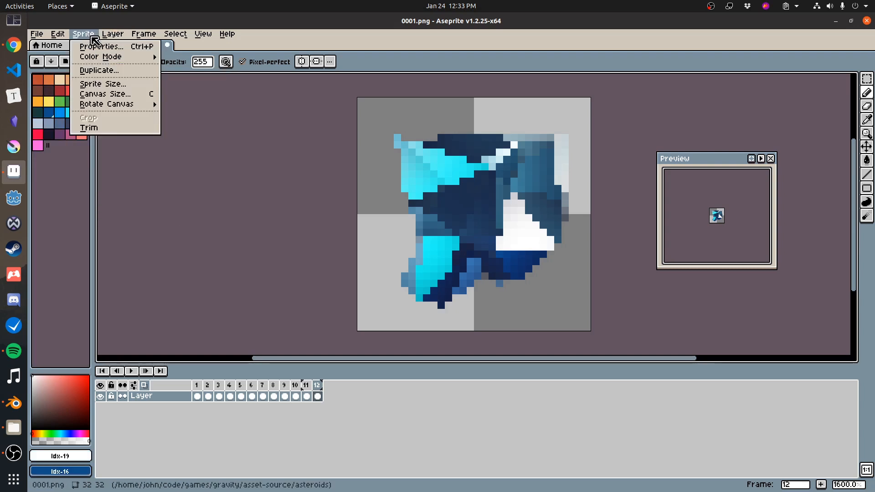
{"action": "left_click", "coordinate": [100, 57]}
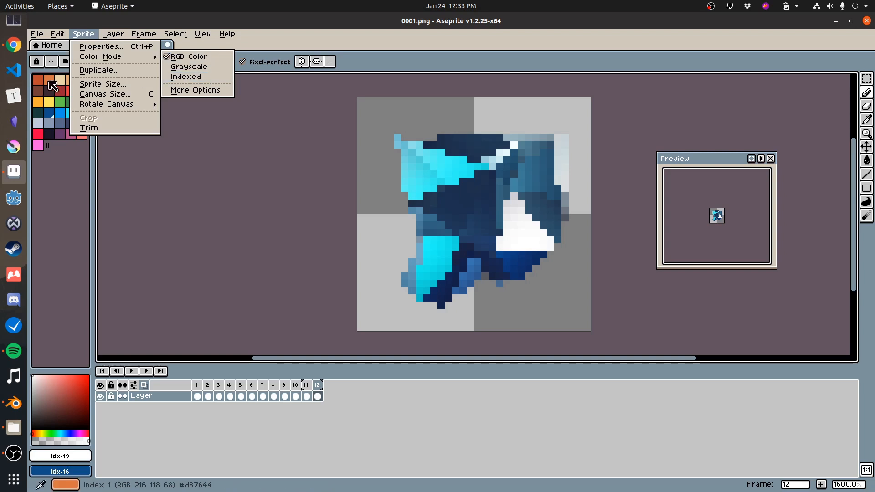
{"action": "left_click", "coordinate": [189, 67]}
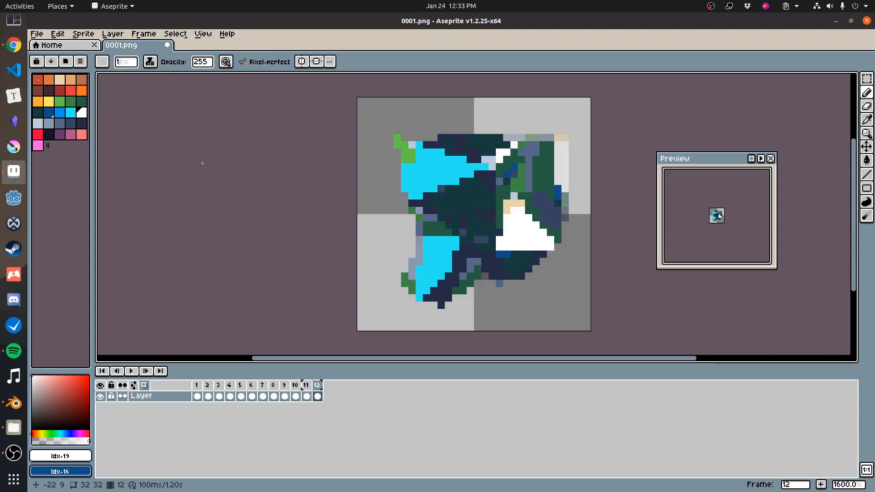
{"action": "left_click", "coordinate": [197, 397]}
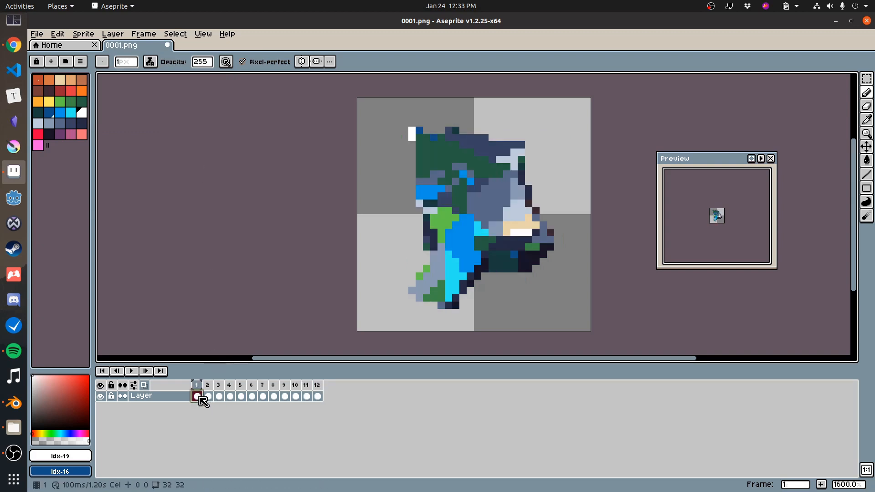
{"action": "left_click", "coordinate": [252, 385]}
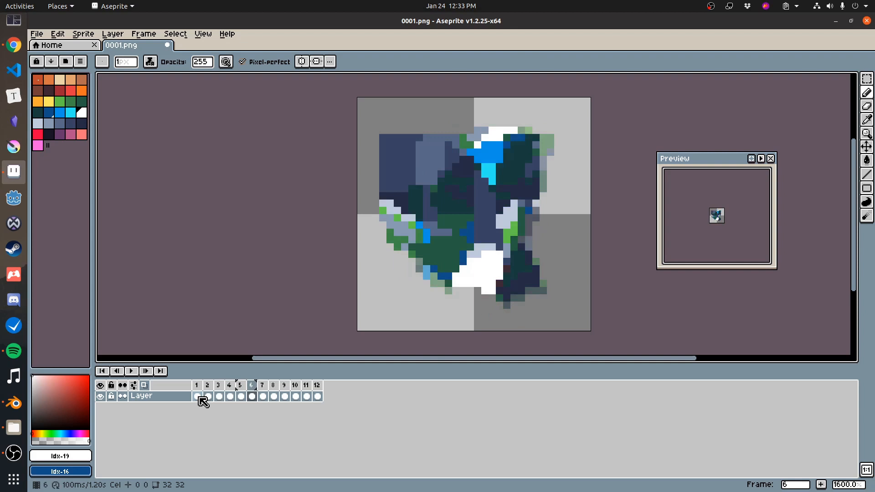
{"action": "left_click", "coordinate": [316, 385]}
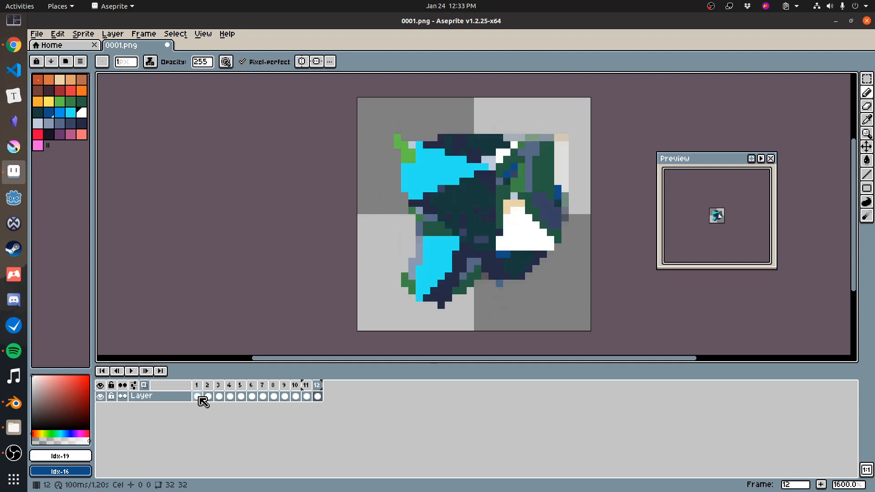
{"action": "left_click", "coordinate": [197, 384]}
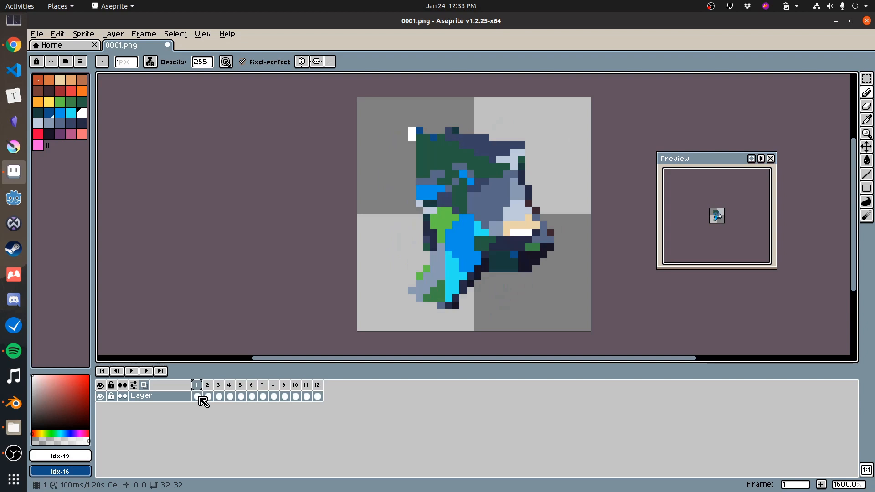
{"action": "left_click", "coordinate": [228, 385]}
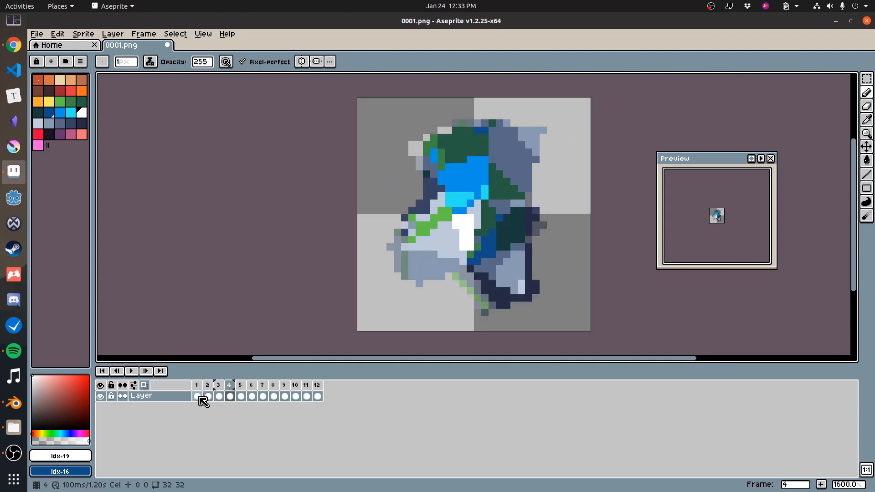
{"action": "left_click", "coordinate": [55, 117]}
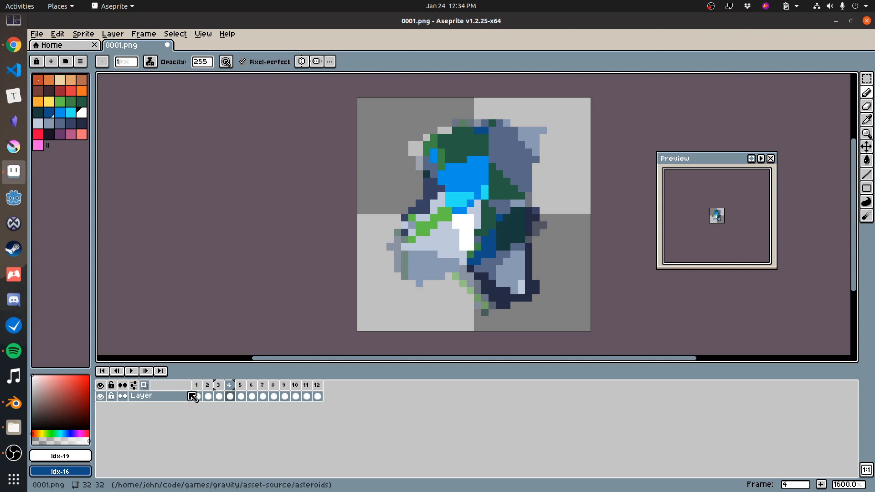
{"action": "left_click", "coordinate": [197, 397]}
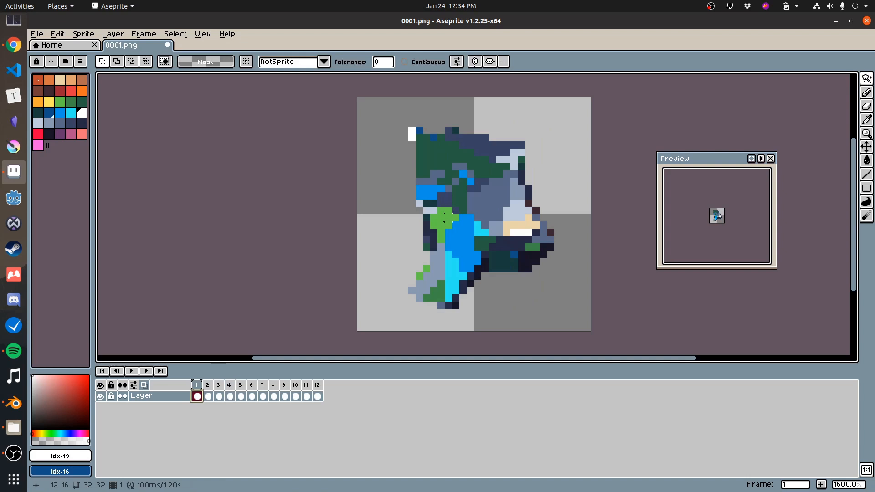
Step: Recolour the green patches on frames 1 to 3 with light blue palette colours
{"action": "left_click", "coordinate": [444, 220]}
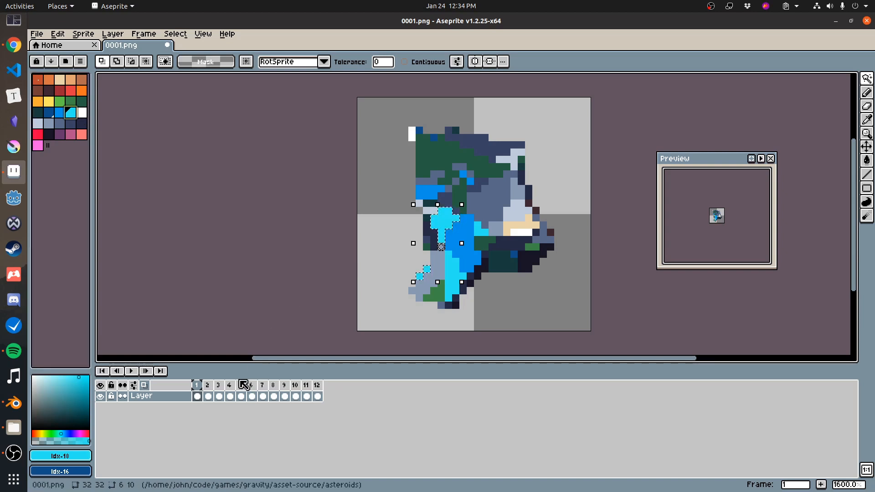
{"action": "left_click", "coordinate": [207, 385]}
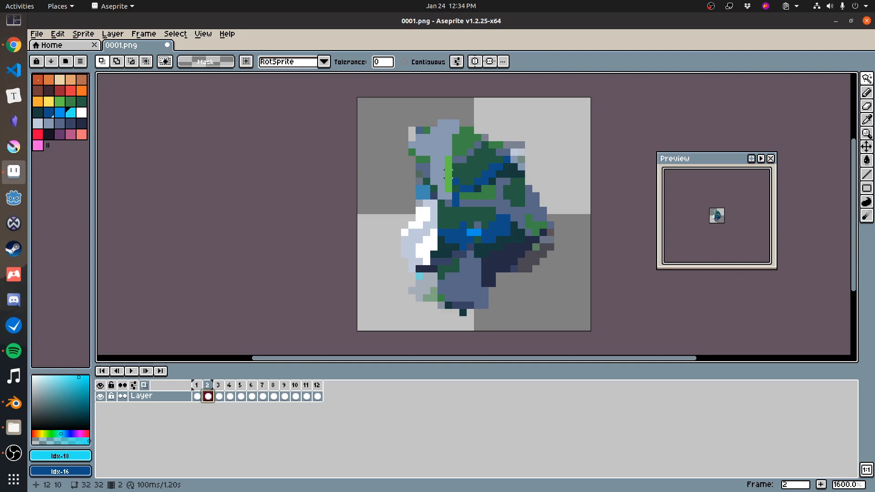
{"action": "left_click", "coordinate": [206, 396]}
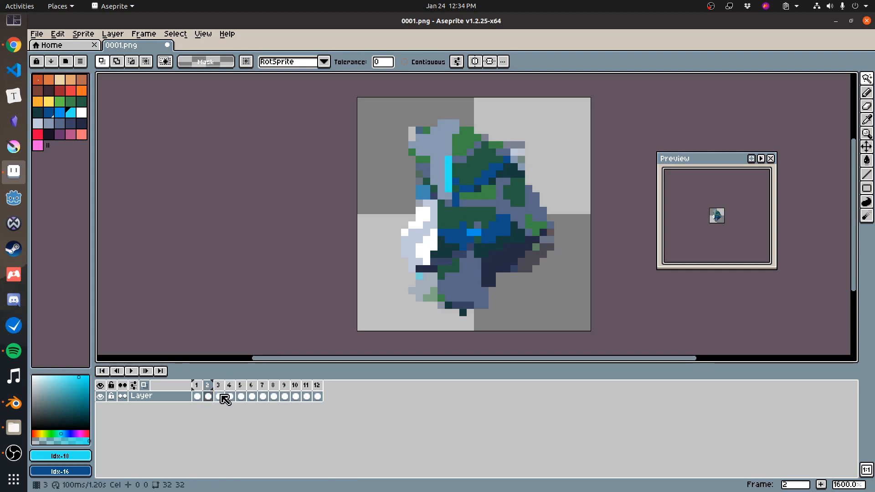
{"action": "left_click", "coordinate": [217, 384]}
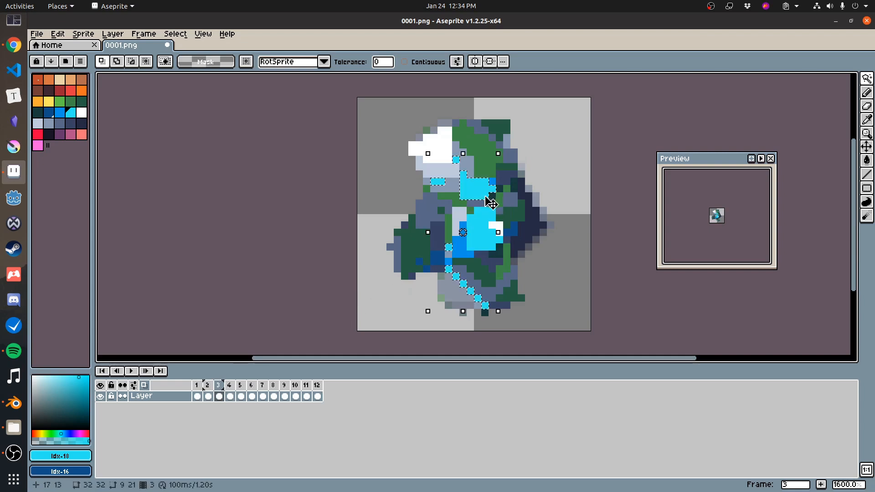
{"action": "left_click", "coordinate": [230, 396]}
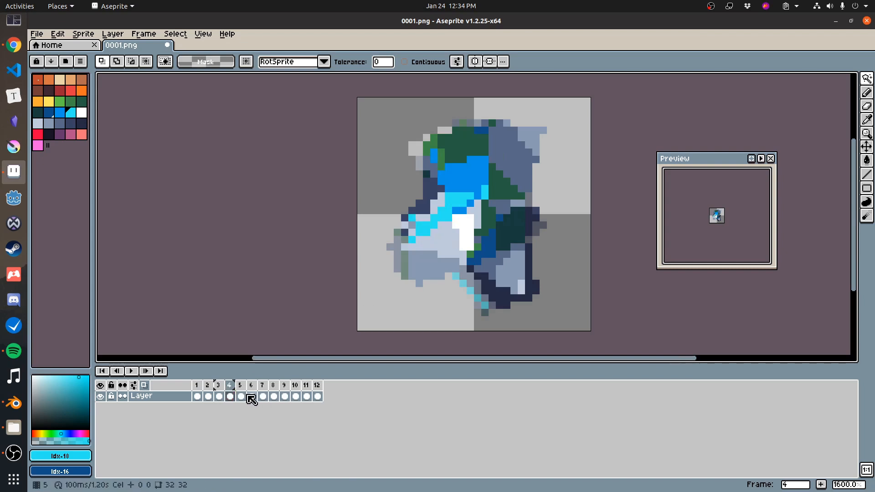
Step: Recolour the remaining green areas on the later frames, including frames 11 and 5, to blue
{"action": "left_click", "coordinate": [261, 384]}
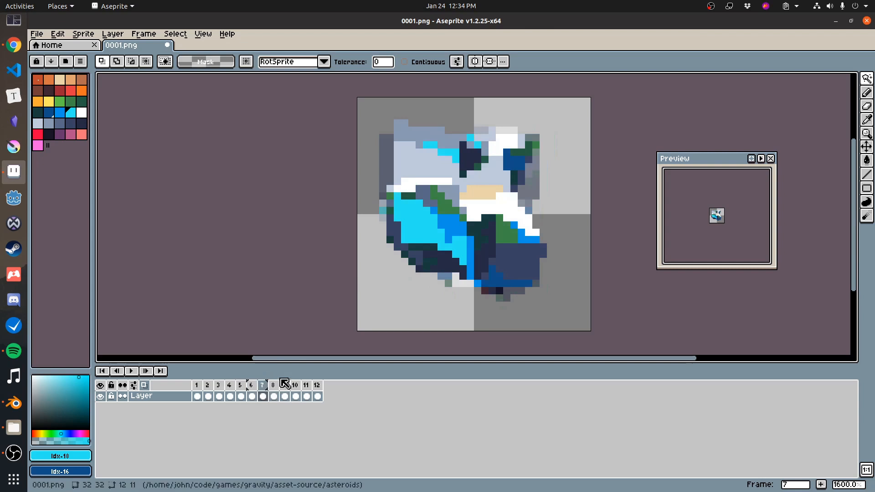
{"action": "left_click", "coordinate": [305, 385]}
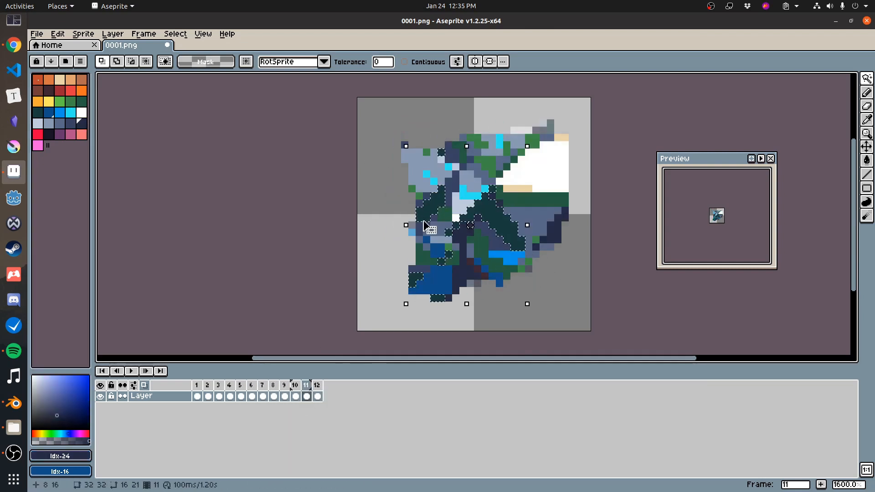
{"action": "left_click", "coordinate": [240, 396]}
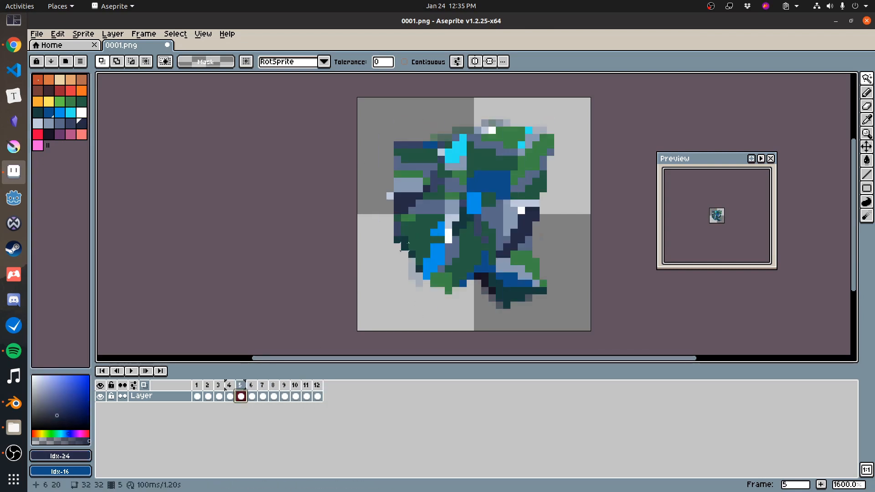
{"action": "left_click", "coordinate": [197, 396]}
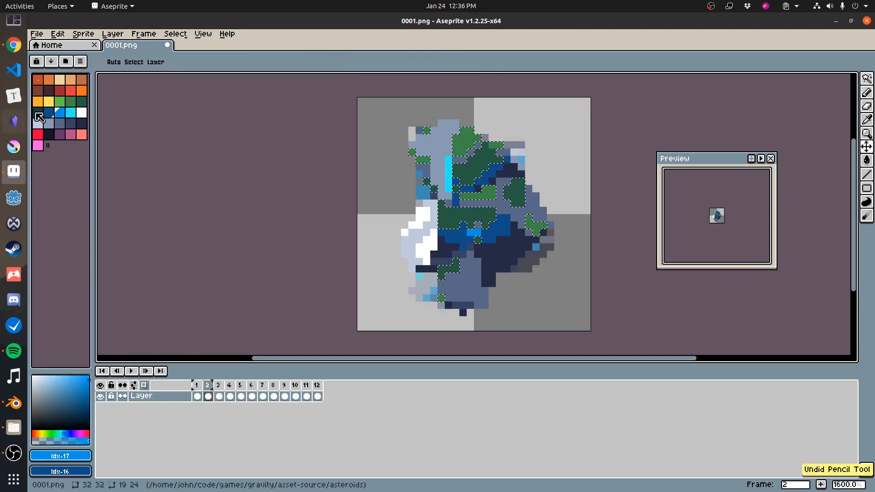
{"action": "left_click", "coordinate": [218, 385]}
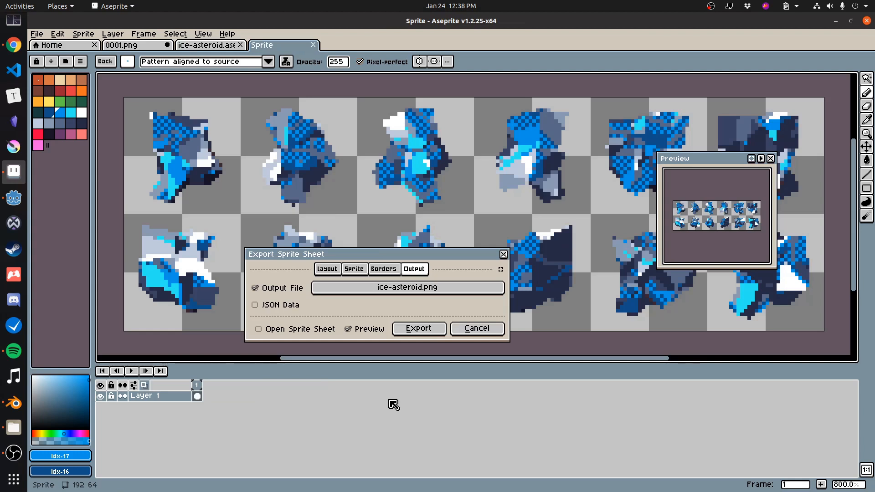
Step: Review the By Rows 6-column layout and the ice-asteroid.png output name in the export dialog
{"action": "left_click", "coordinate": [327, 269]}
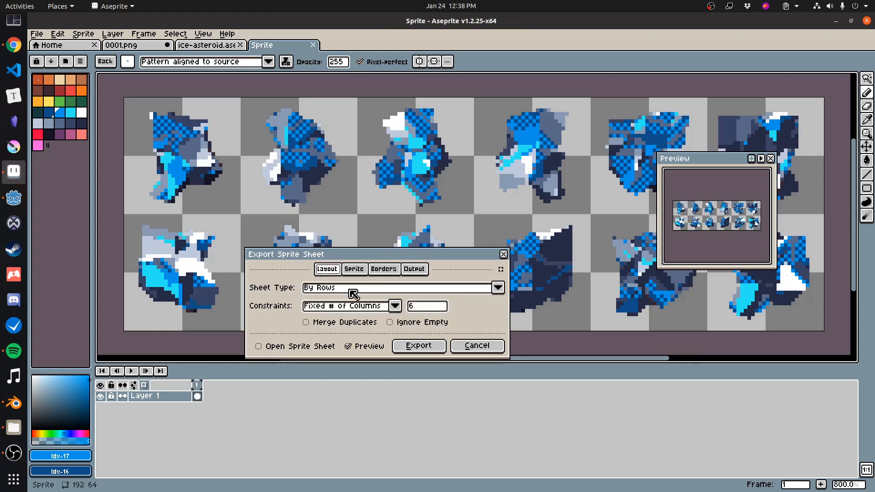
{"action": "left_click", "coordinate": [413, 269]}
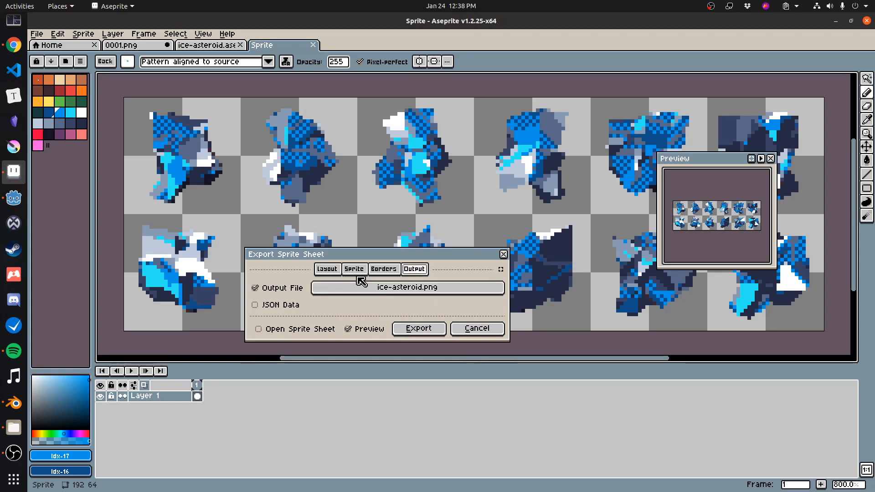
{"action": "left_click", "coordinate": [327, 269]}
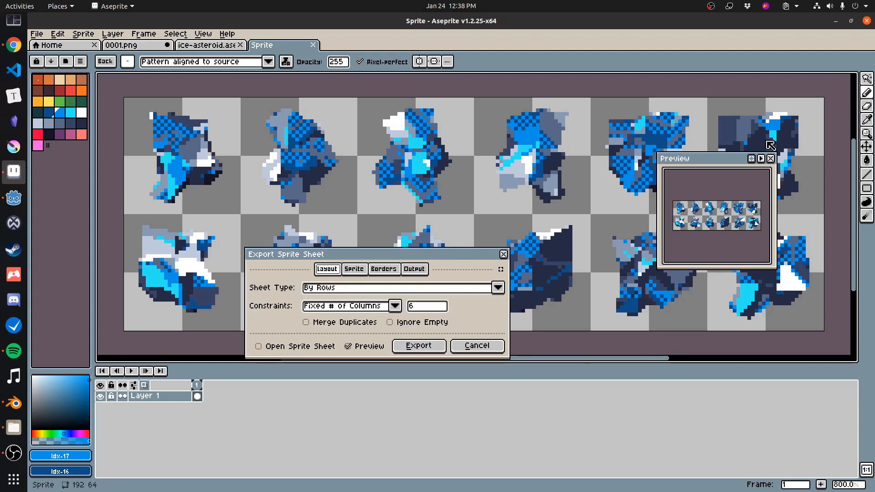
{"action": "mouse_move", "coordinate": [792, 280]}
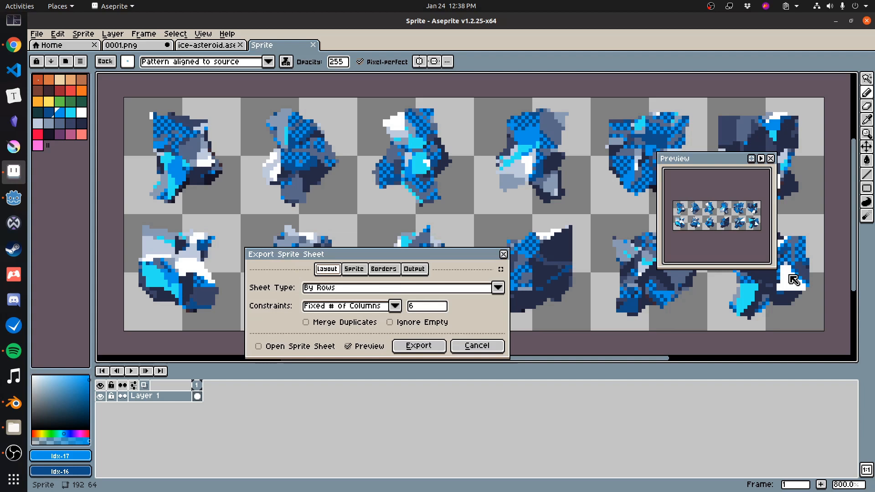
{"action": "mouse_move", "coordinate": [367, 288]}
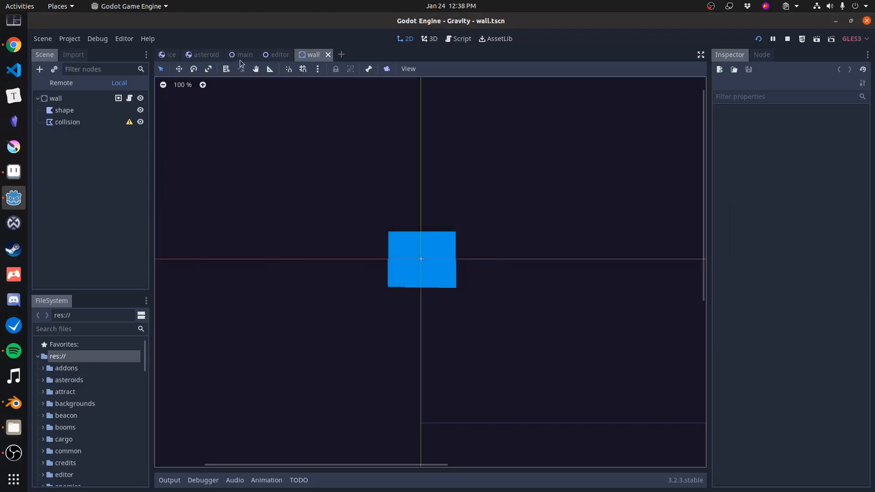
Step: Show the ice scene and run the Gravity game with the icy asteroid beside the ship
{"action": "left_click", "coordinate": [170, 54]}
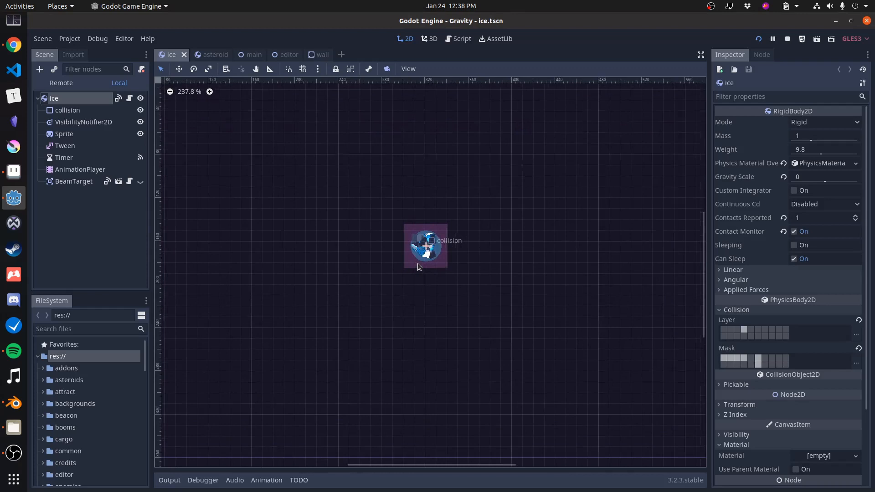
{"action": "scroll", "scroll_direction": "up", "scroll_amount": 3}
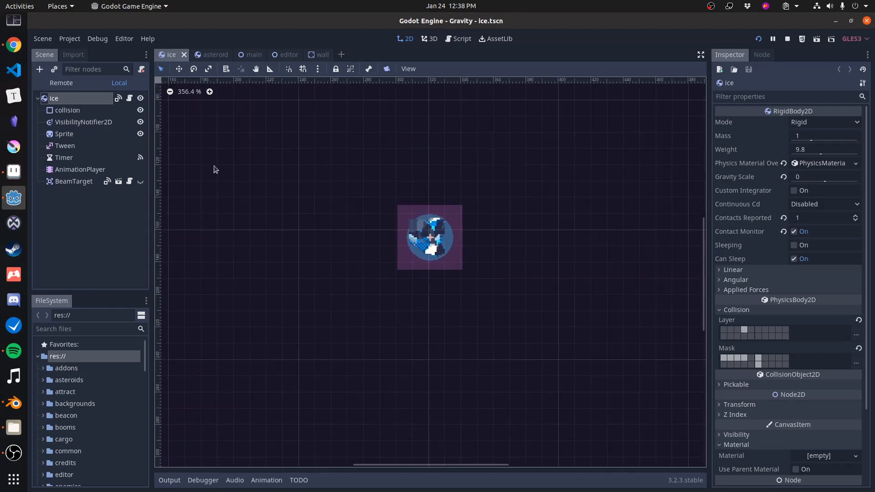
{"action": "left_click", "coordinate": [800, 38]}
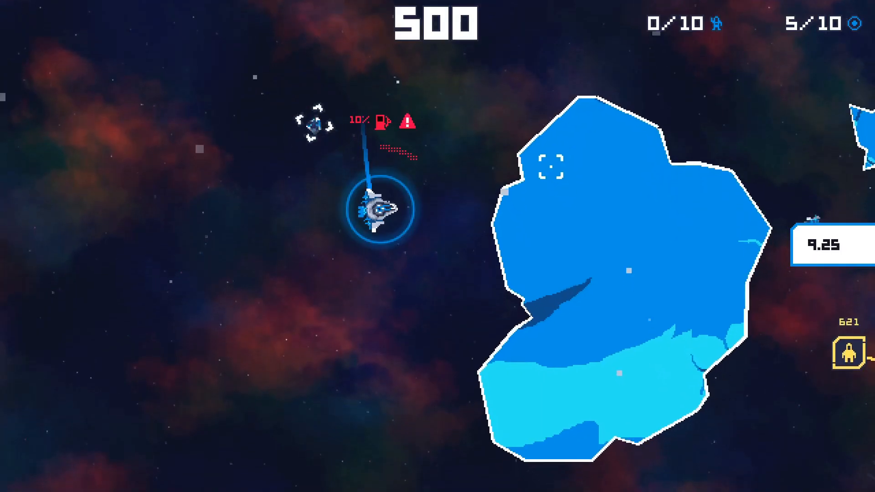